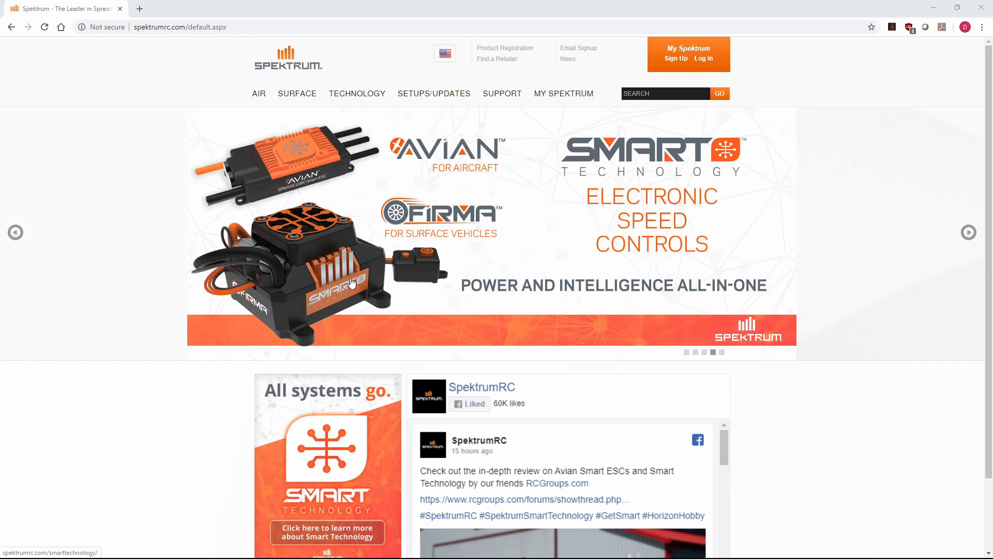
{"action": "mouse_move", "coordinate": [143, 168]}
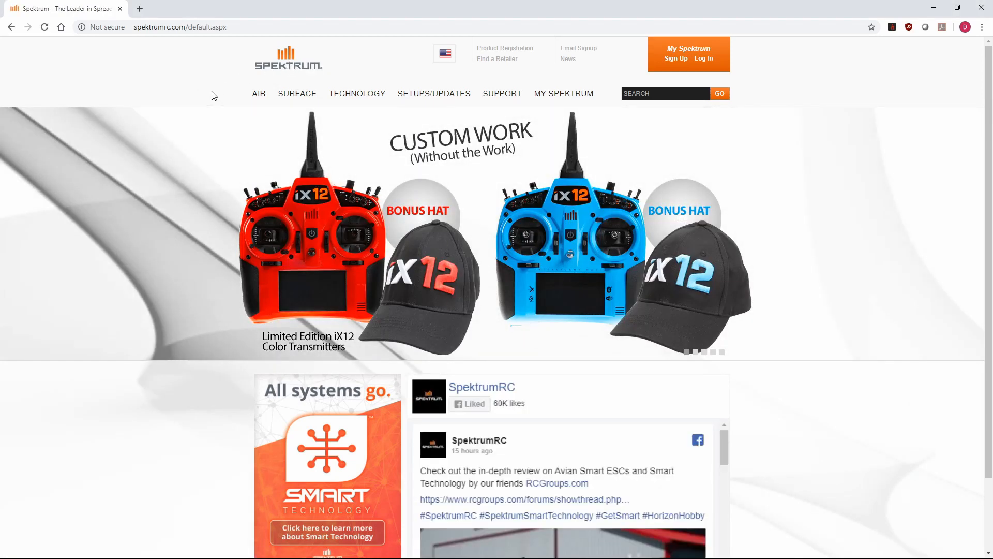
Go through AIR > Receivers to the AR636 6-Channel AS3X Sport Receiver's Manuals and Support.
{"action": "left_click", "coordinate": [258, 93]}
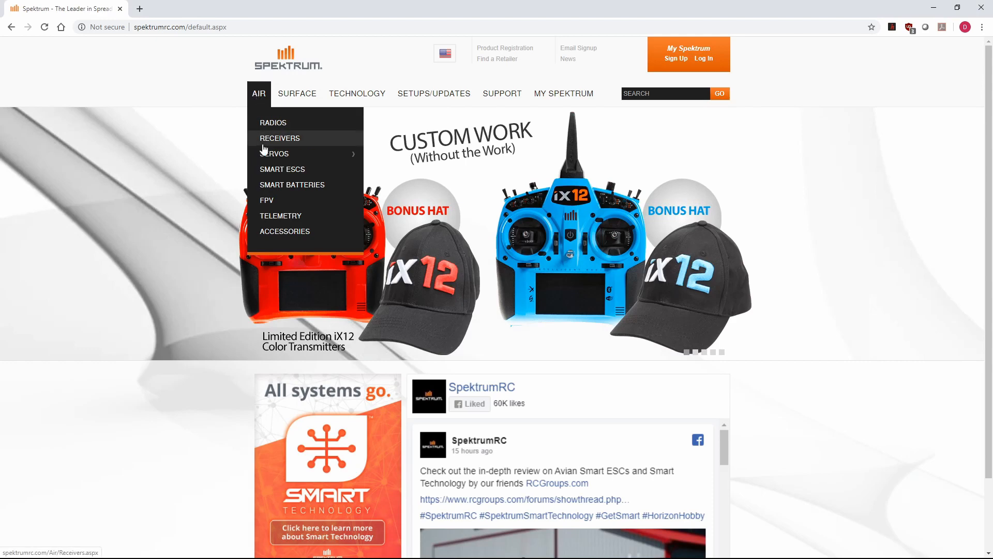
{"action": "left_click", "coordinate": [279, 137]}
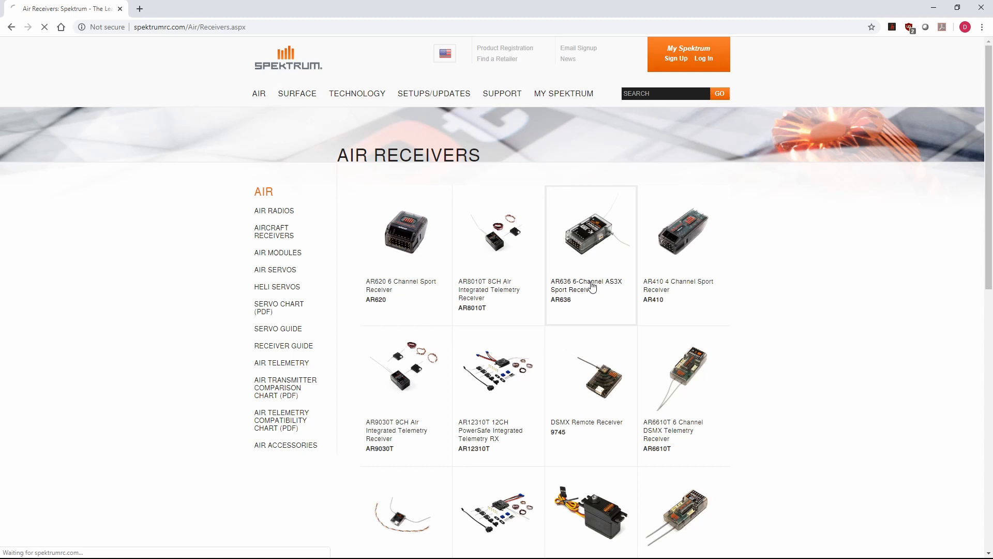
{"action": "left_click", "coordinate": [586, 285]}
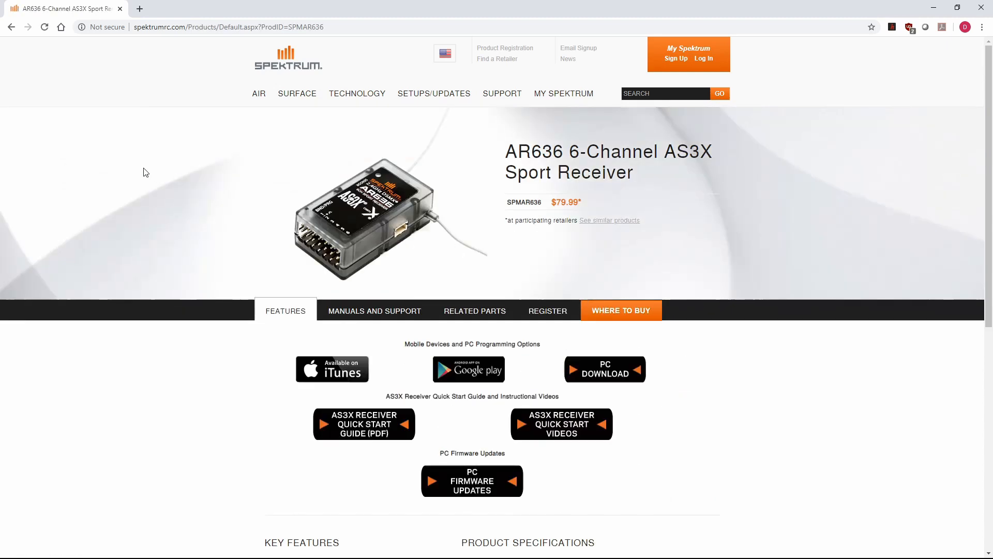
{"action": "mouse_move", "coordinate": [349, 200]}
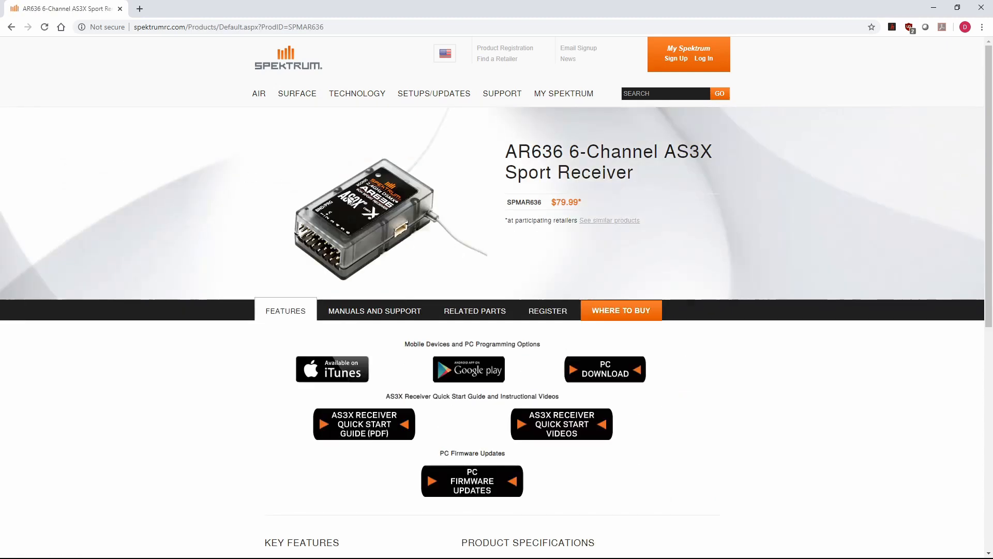
{"action": "left_click", "coordinate": [374, 310]}
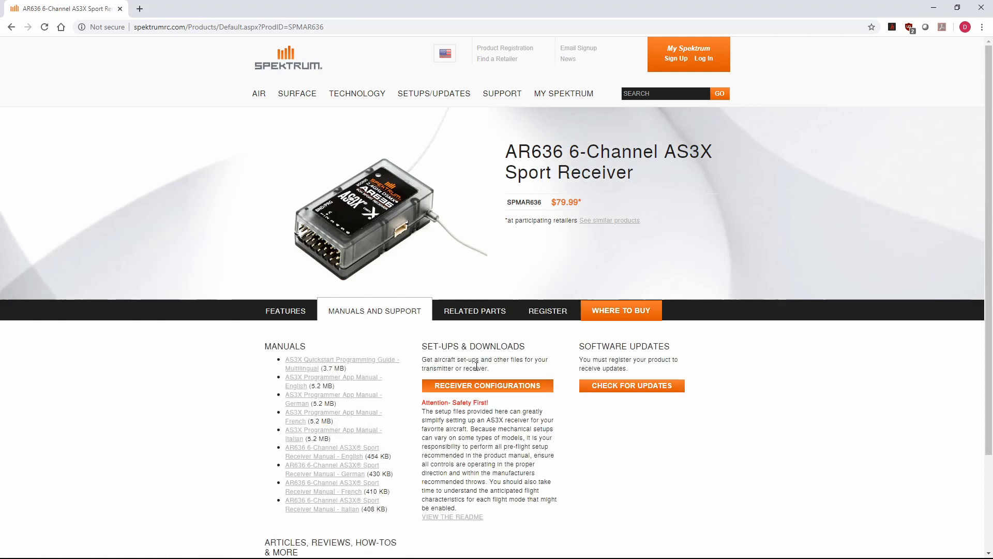
Expand the Receiver Configurations downloads and scroll to the all-files zip.
{"action": "left_click", "coordinate": [488, 384]}
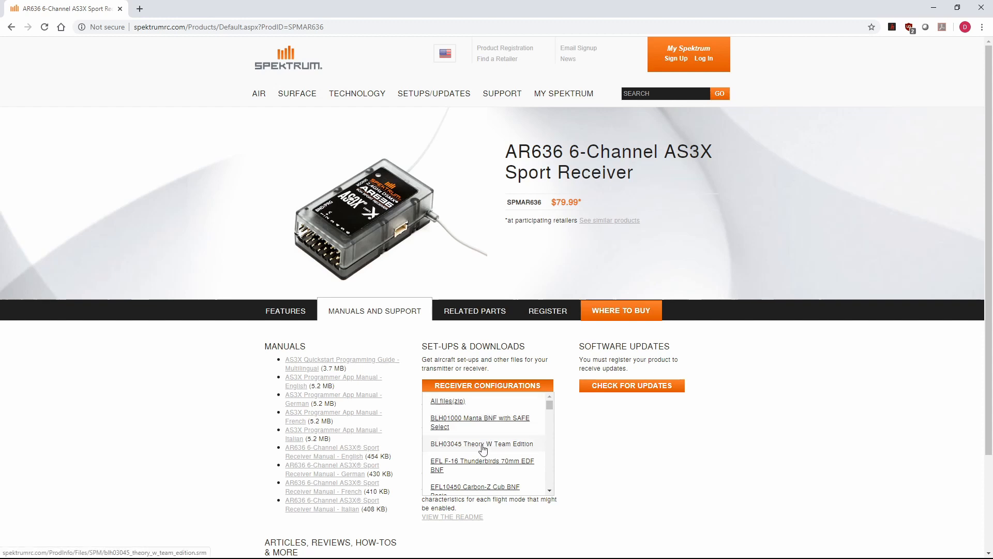
{"action": "scroll", "scroll_direction": "down", "scroll_amount": 3}
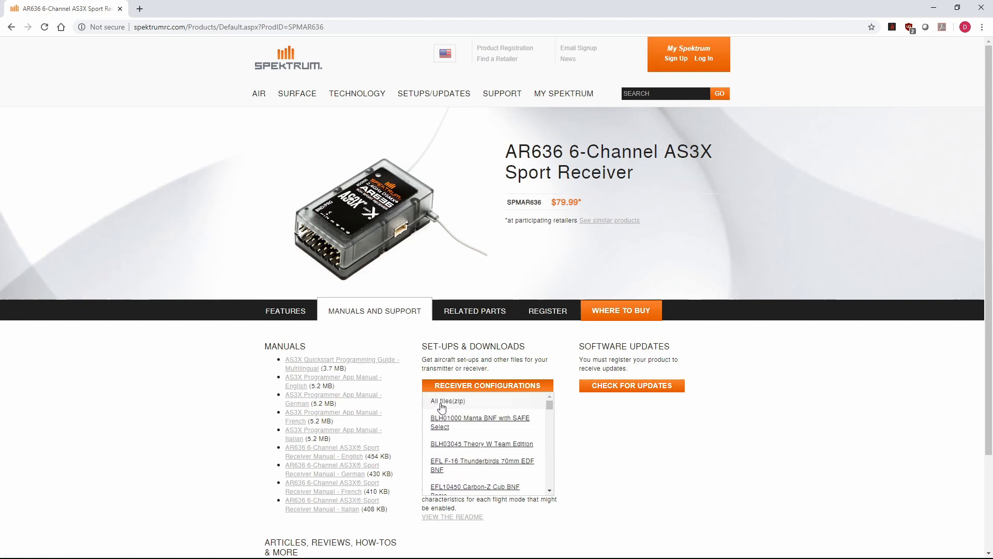
{"action": "mouse_move", "coordinate": [447, 400]}
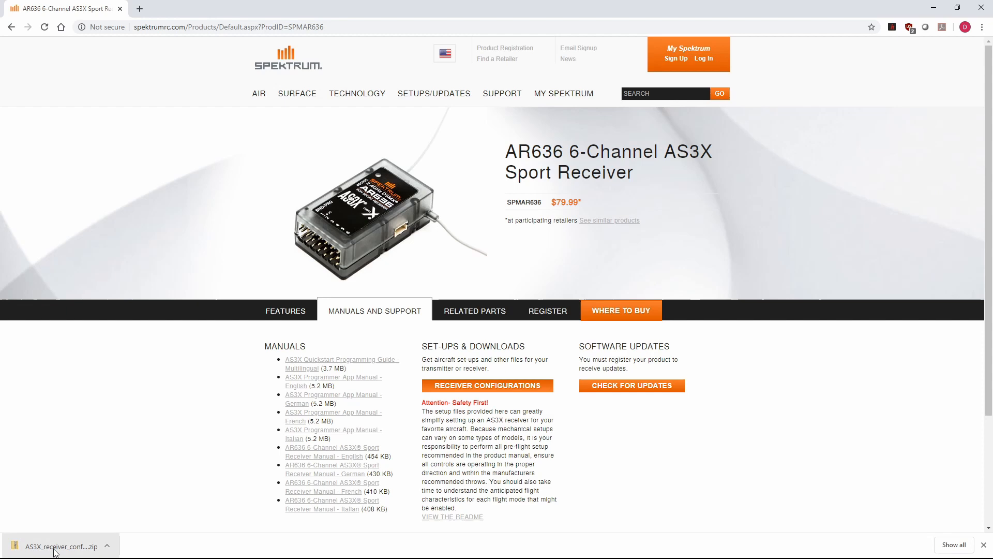
Reveal AS3X_receiver_config_files.zip in Downloads and choose Extract All on it.
{"action": "left_click", "coordinate": [108, 547]}
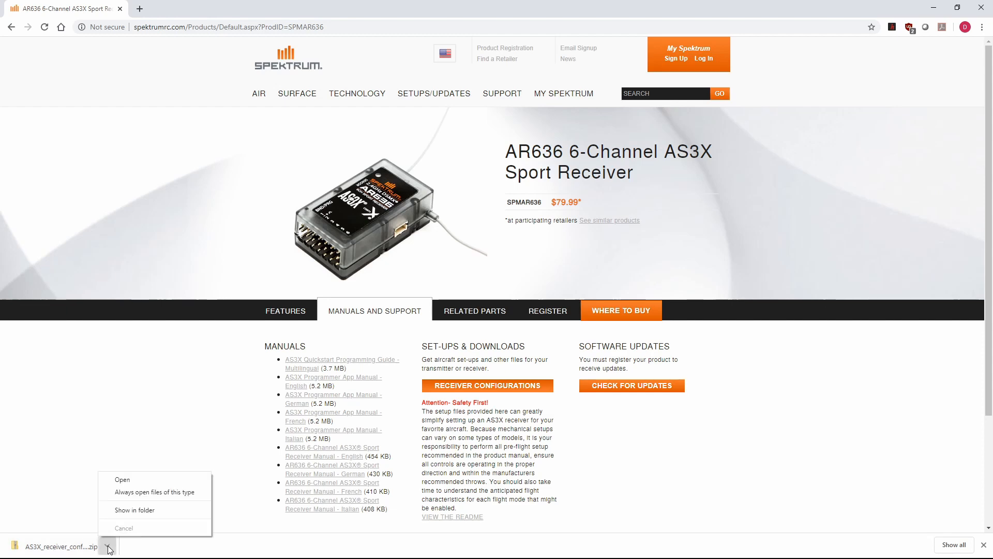
{"action": "left_click", "coordinate": [133, 509]}
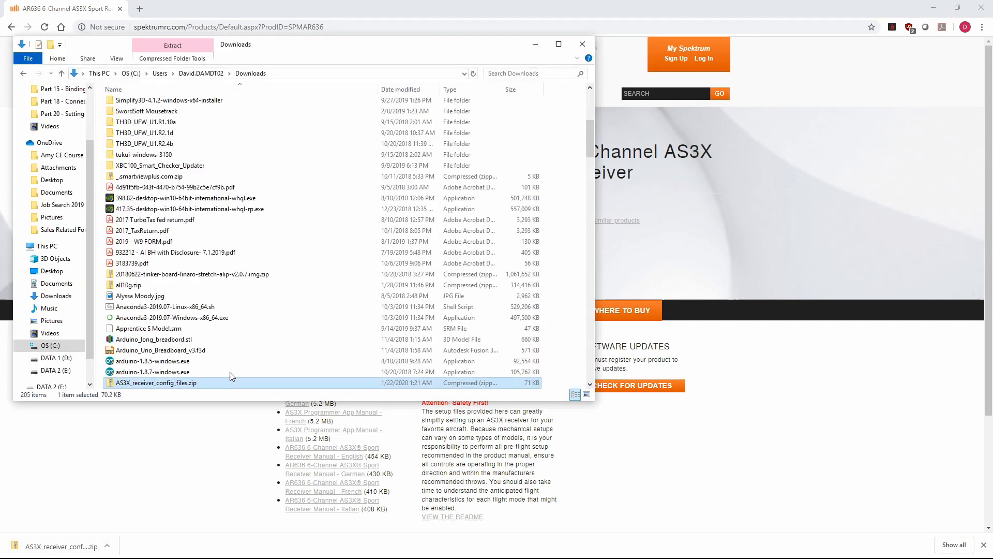
{"action": "mouse_move", "coordinate": [155, 383]}
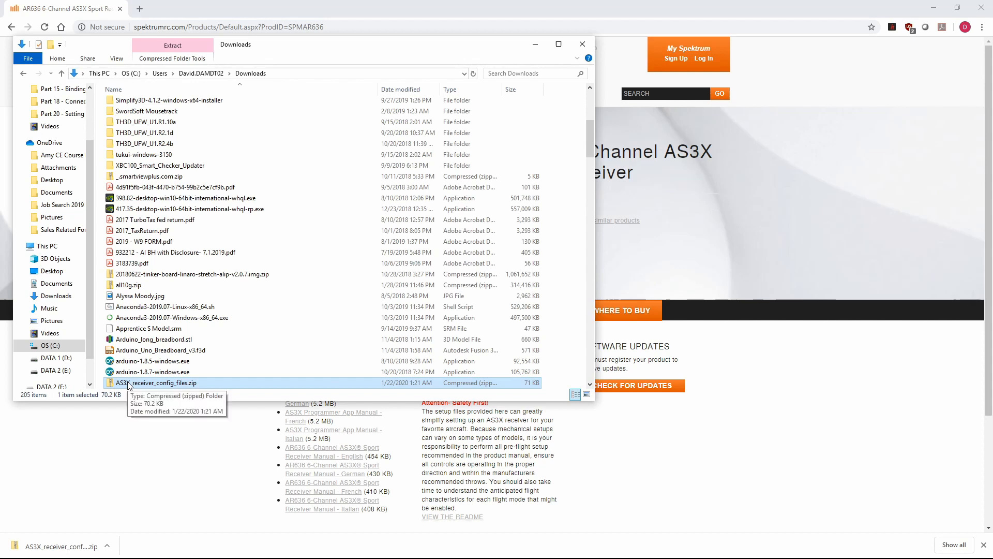
{"action": "right_click", "coordinate": [157, 383]}
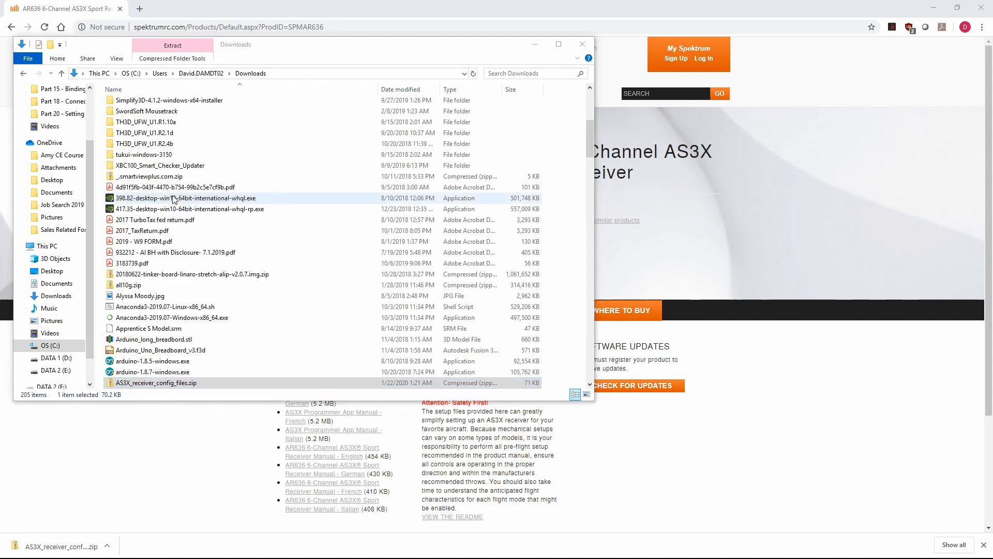
{"action": "left_click", "coordinate": [172, 45]}
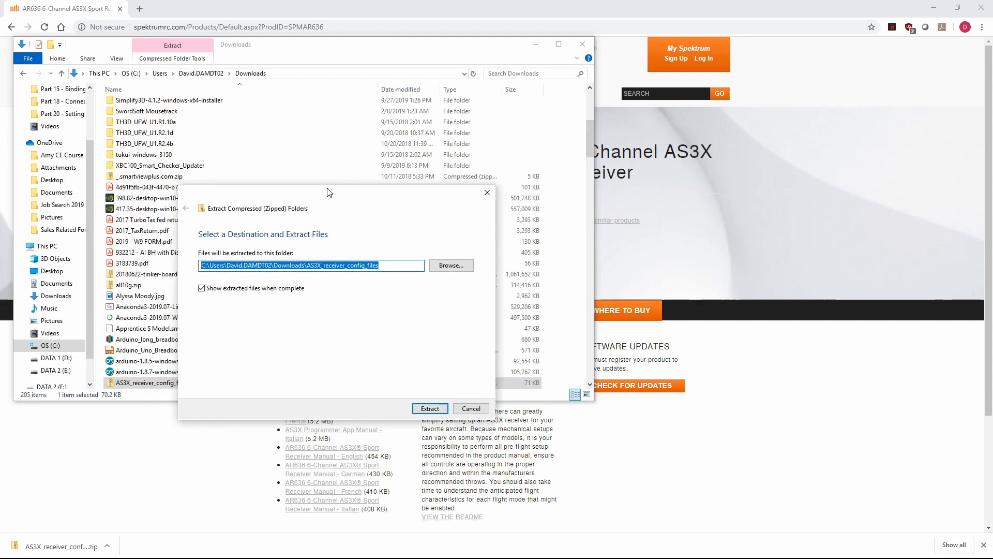
{"action": "mouse_move", "coordinate": [350, 290]}
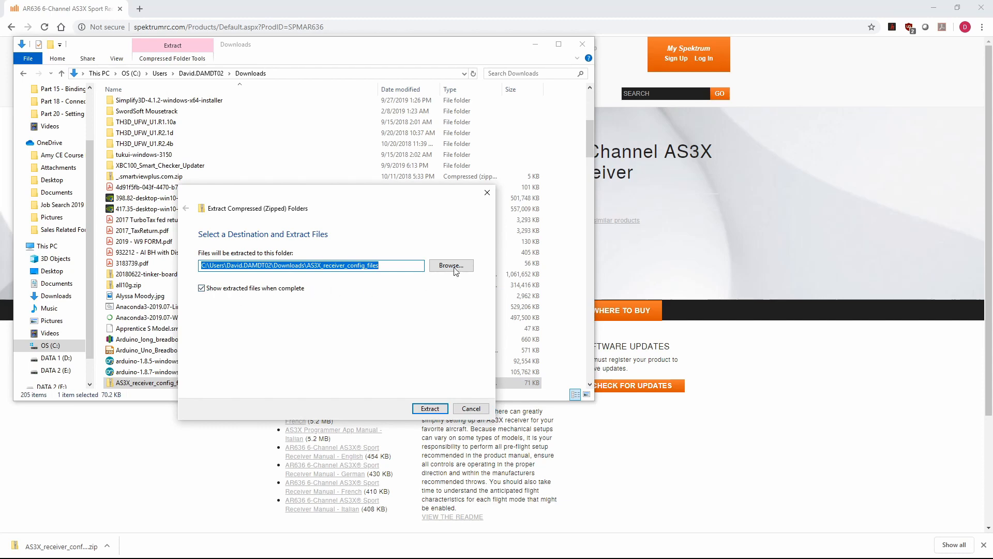
Extract the zip into a new Desktop folder named 'AR636 Setup Files'.
{"action": "left_click", "coordinate": [451, 265]}
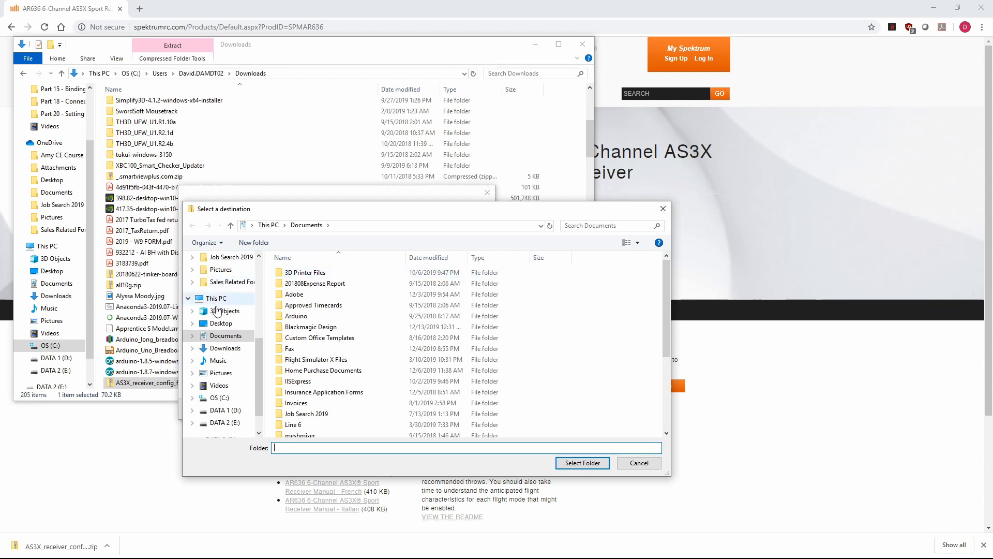
{"action": "left_click", "coordinate": [221, 323]}
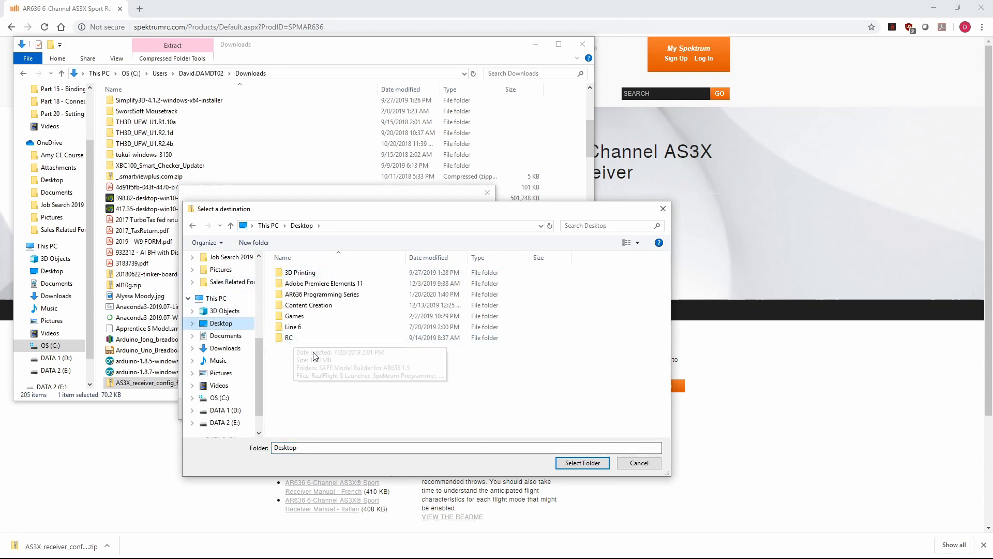
{"action": "left_click", "coordinate": [253, 242]}
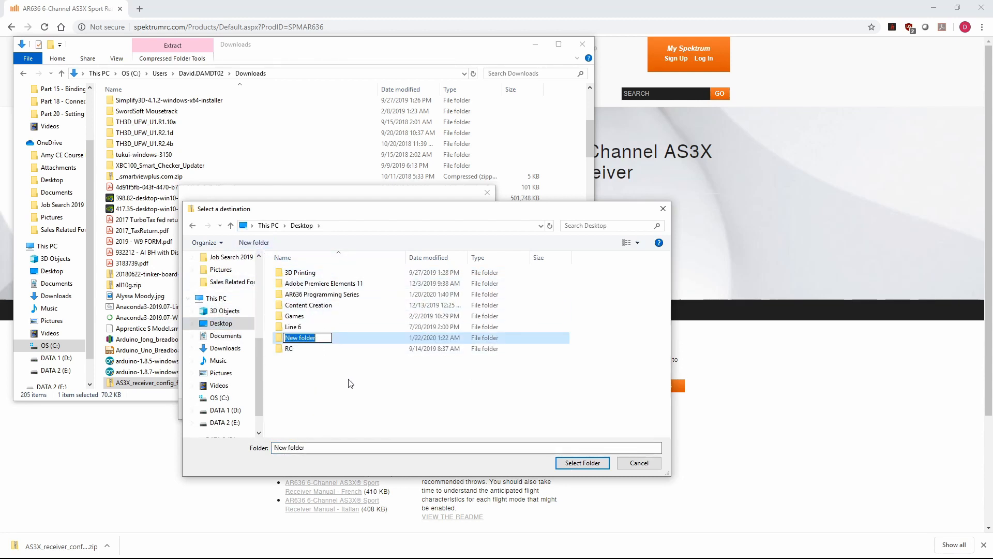
{"action": "type", "text": "AR636 Setup Files"}
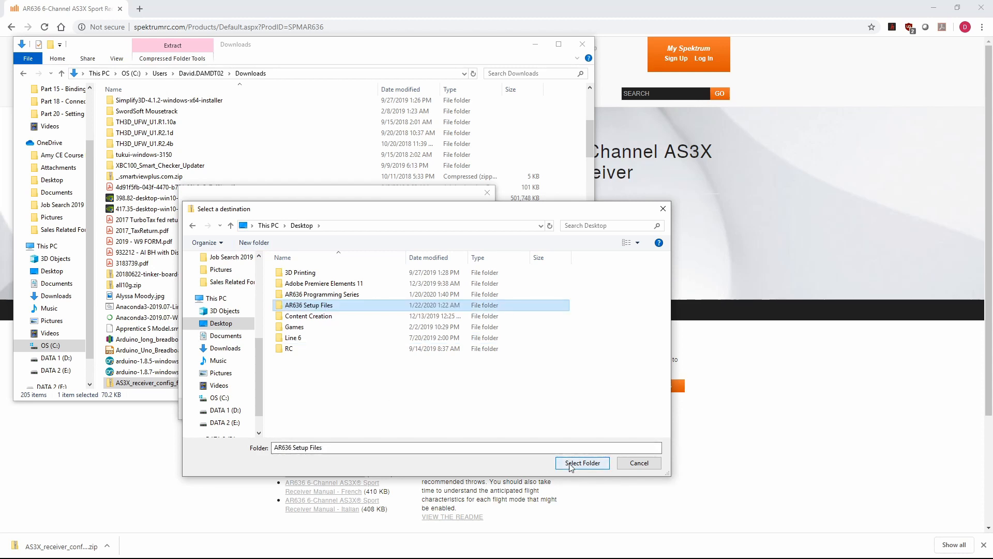
{"action": "left_click", "coordinate": [581, 462]}
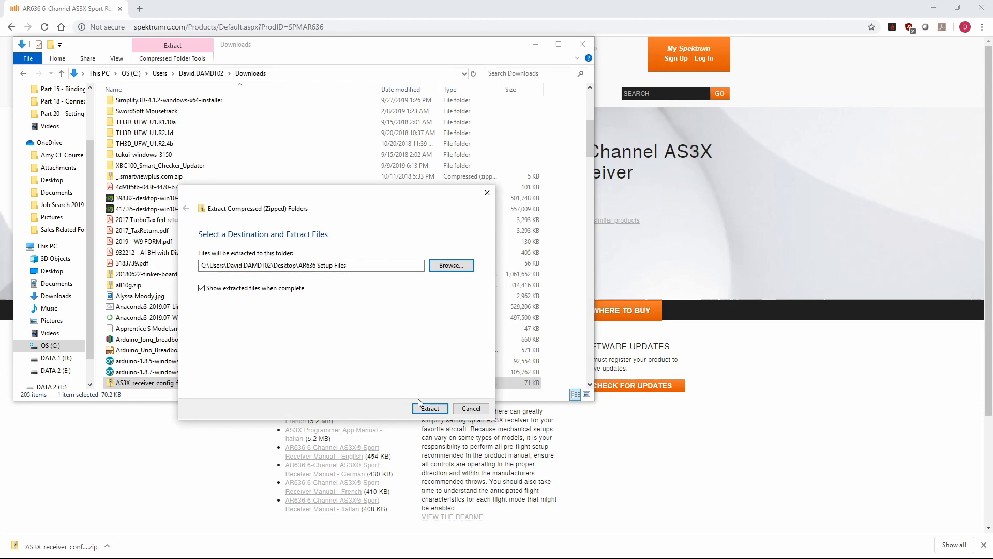
{"action": "left_click", "coordinate": [430, 407]}
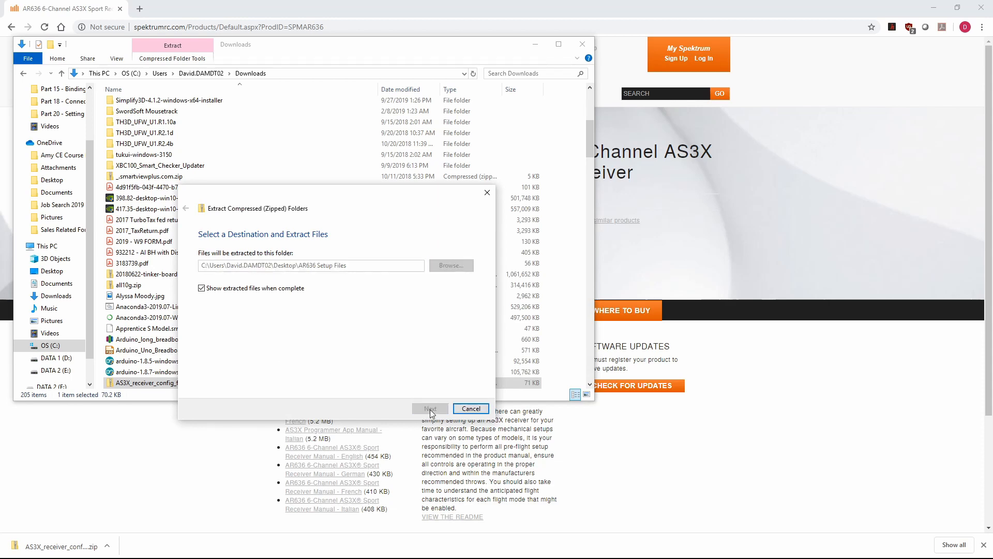
Finish the extraction, try opening the zip, and dismiss the invalid-archive error.
{"action": "left_click", "coordinate": [429, 408]}
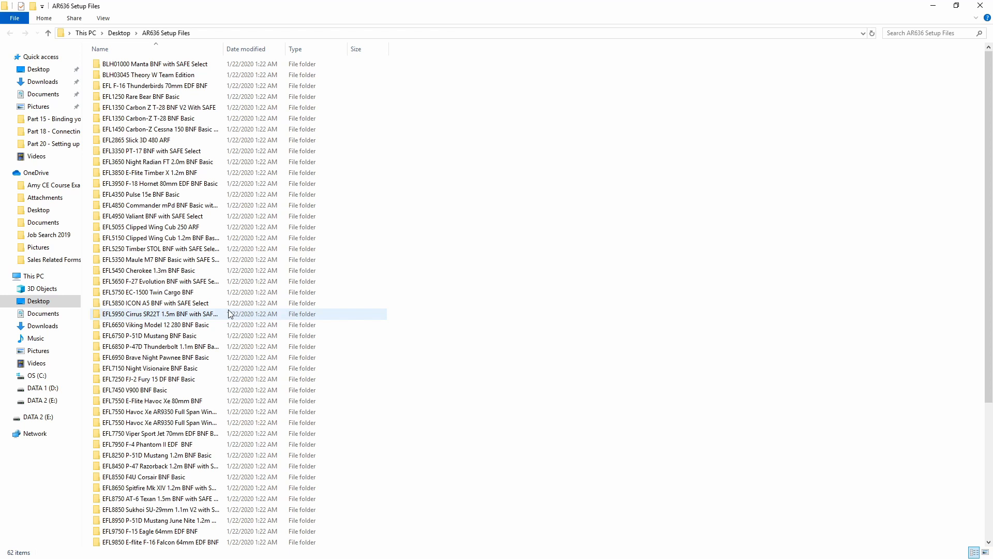
{"action": "left_click", "coordinate": [155, 64]}
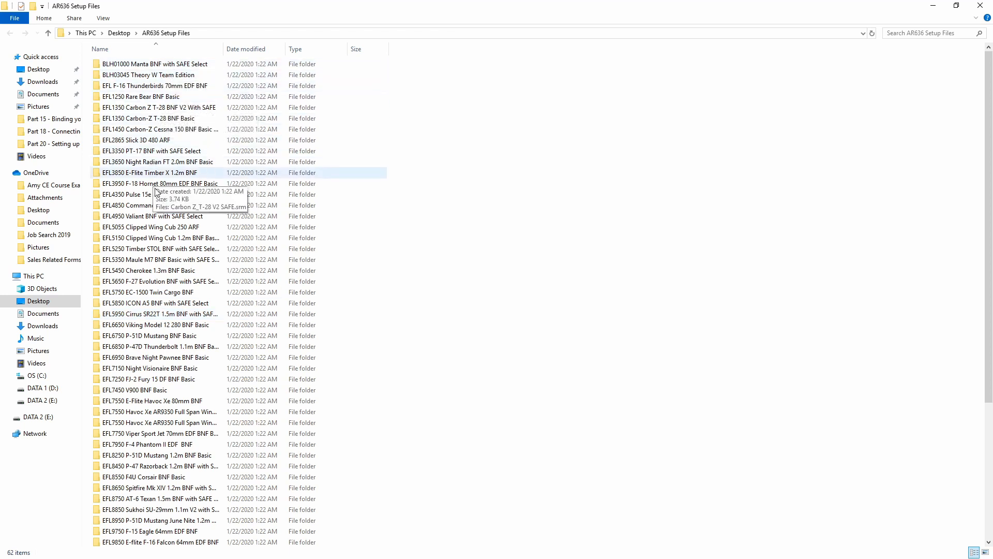
{"action": "scroll", "scroll_direction": "down", "scroll_amount": 3}
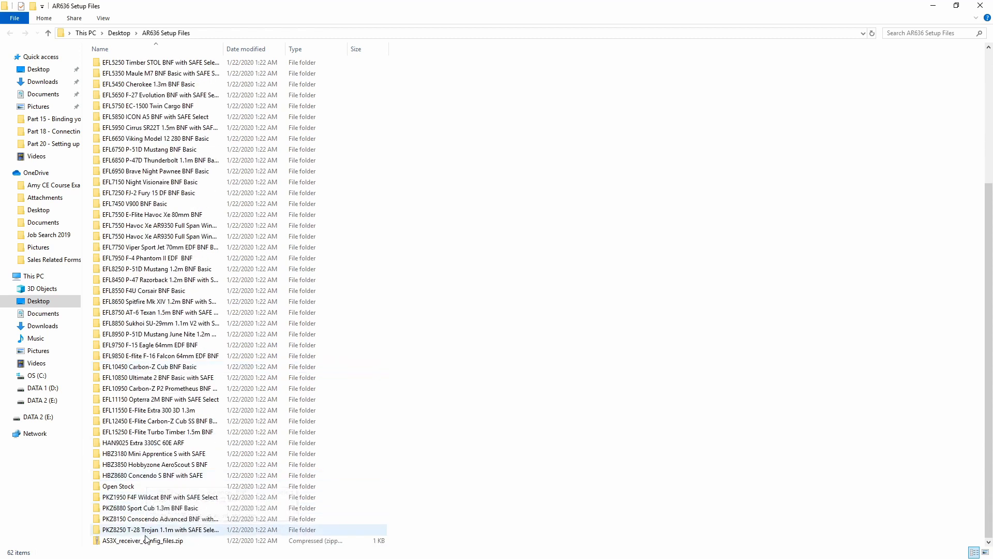
{"action": "mouse_move", "coordinate": [144, 540]}
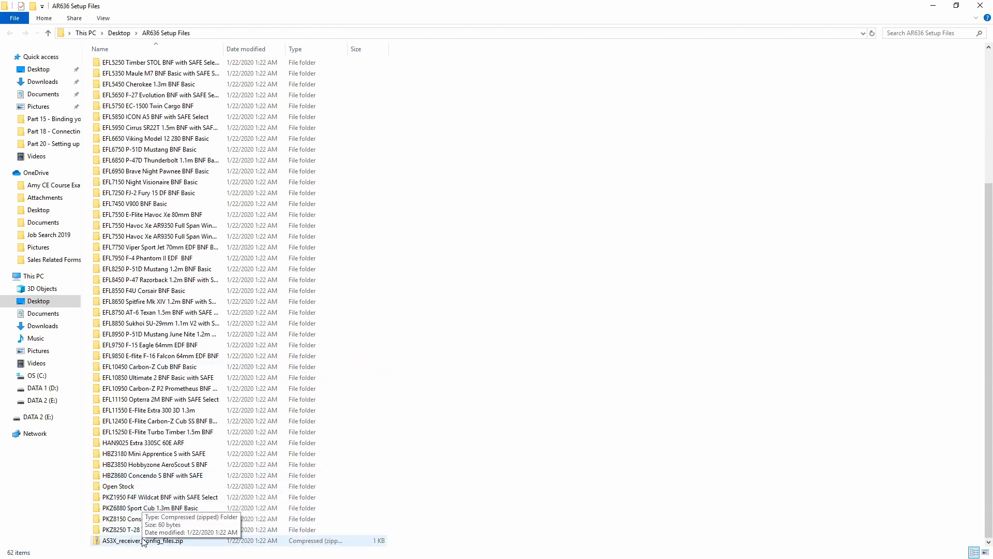
{"action": "double_click", "coordinate": [146, 540]}
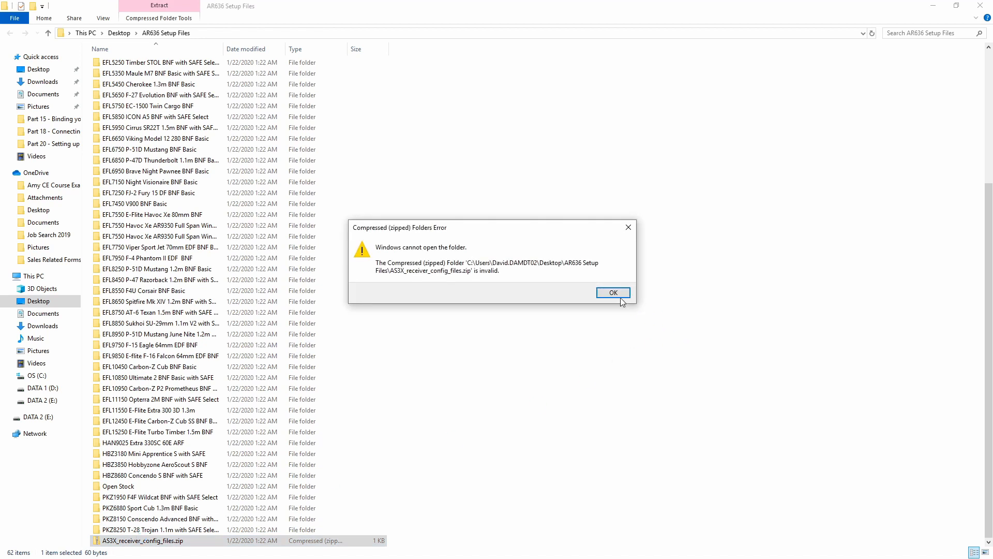
{"action": "left_click", "coordinate": [612, 291]}
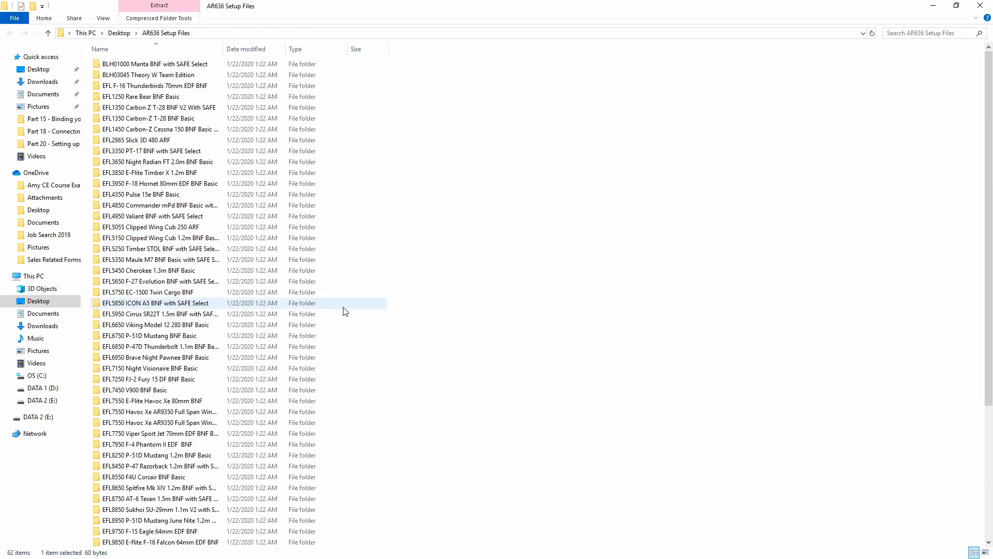
Open the EFL3950 F-18 Hornet 80mm EDF BNF Basic folder inside AR636 Setup Files.
{"action": "left_click", "coordinate": [133, 390]}
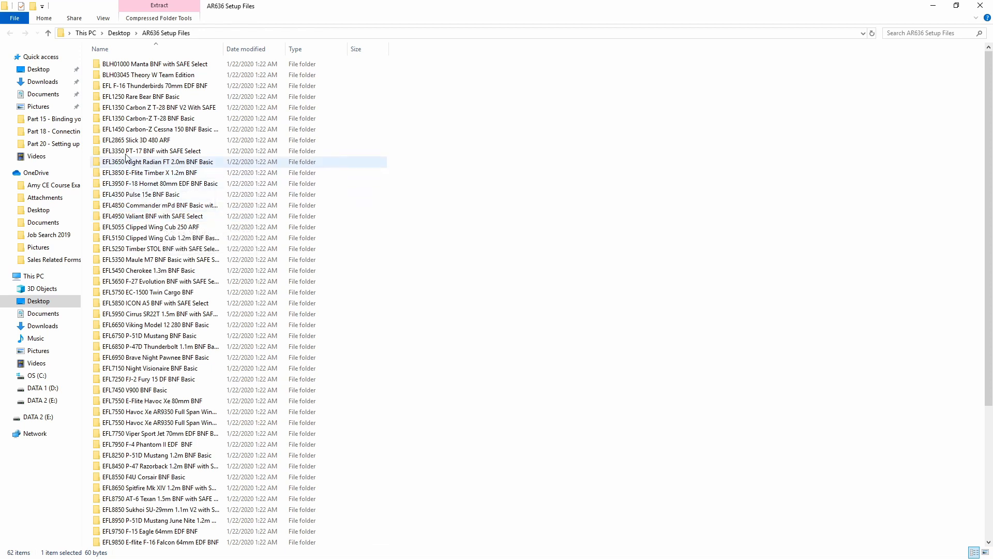
{"action": "left_click", "coordinate": [161, 183]}
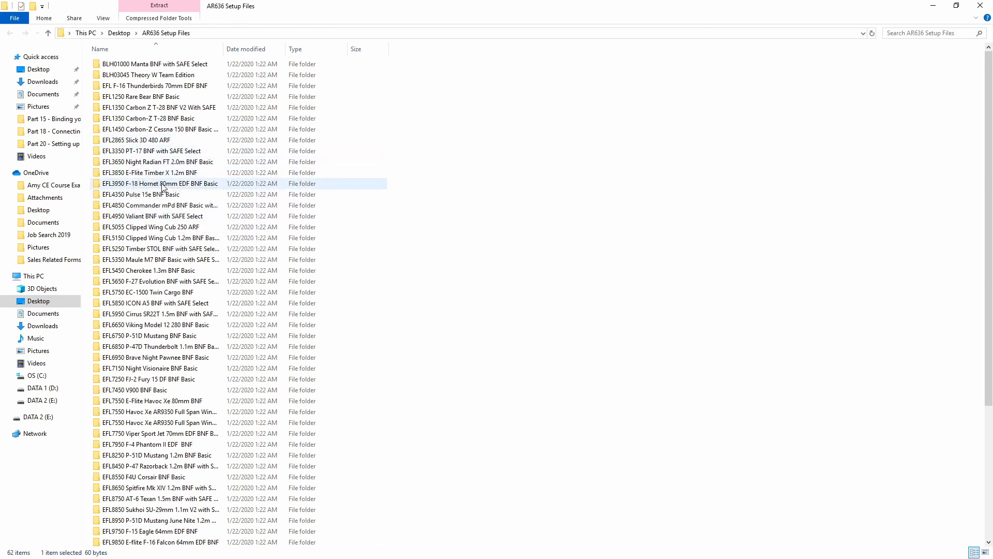
{"action": "mouse_move", "coordinate": [161, 187]}
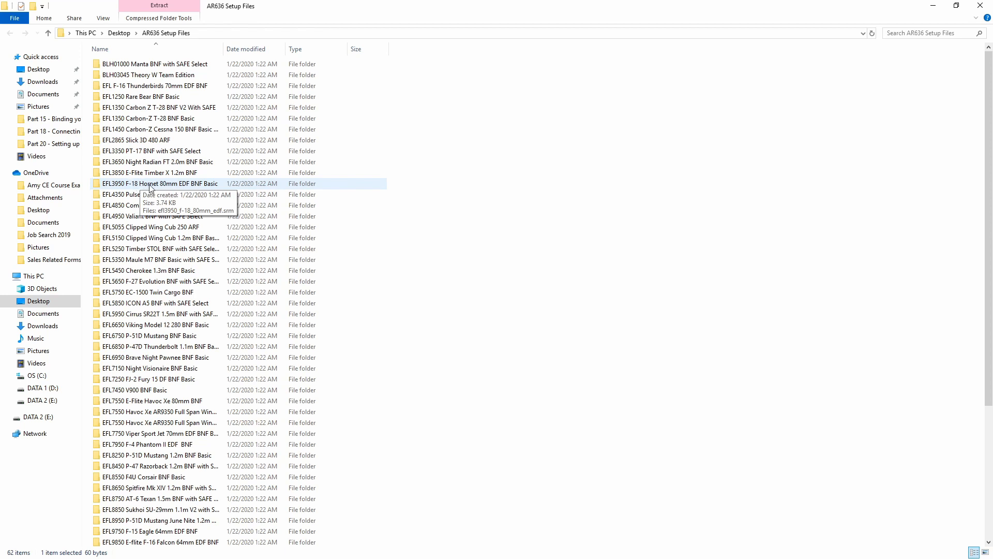
{"action": "double_click", "coordinate": [160, 184]}
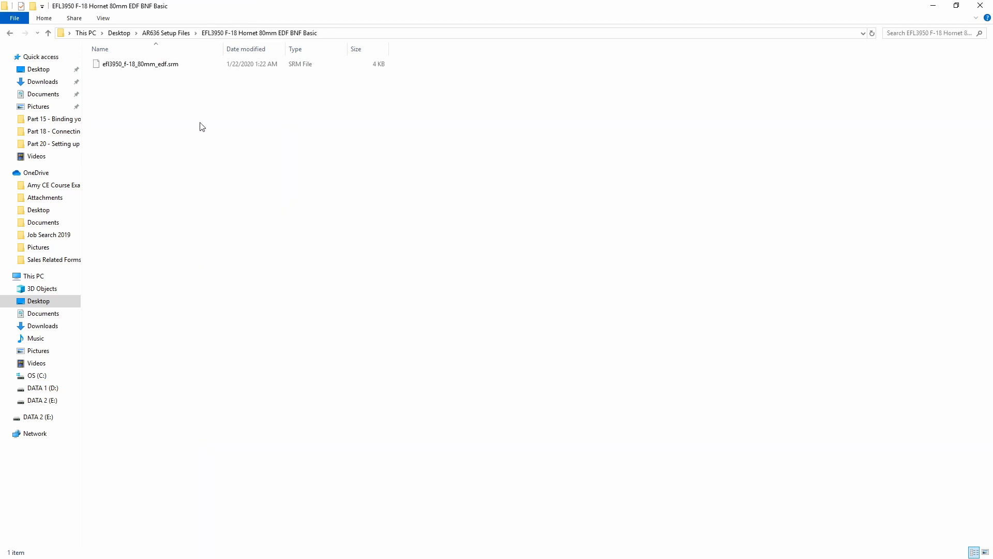
{"action": "left_click", "coordinate": [141, 63]}
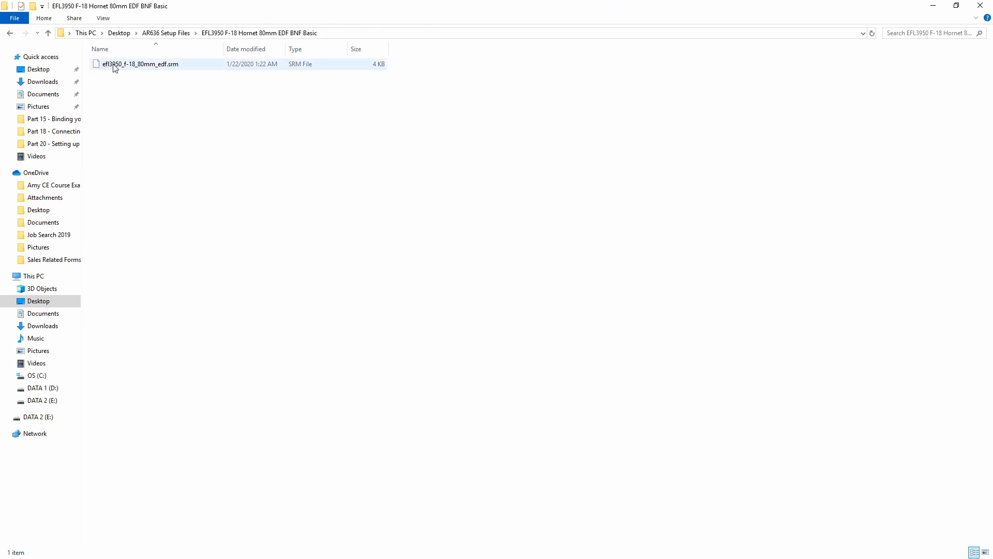
{"action": "mouse_move", "coordinate": [164, 70]}
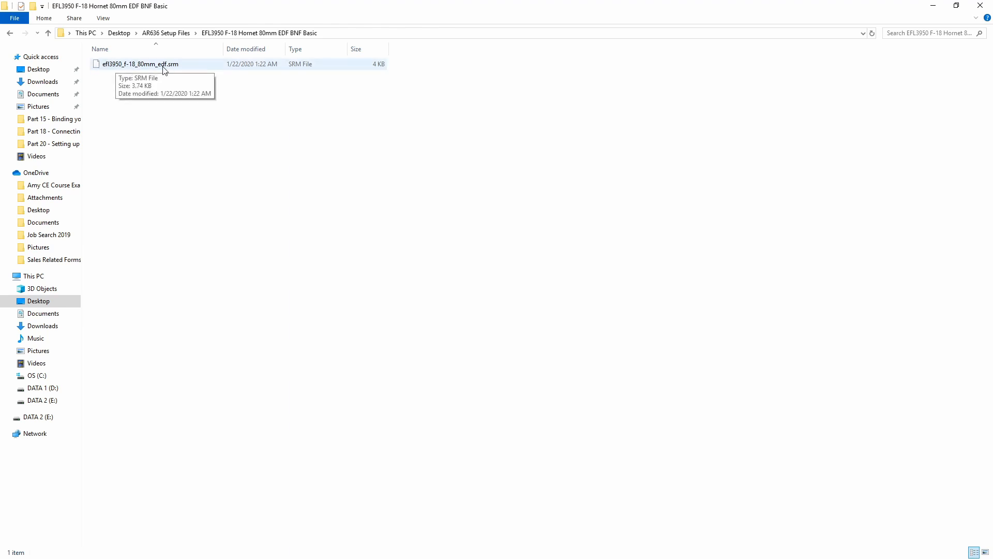
{"action": "mouse_move", "coordinate": [169, 70]}
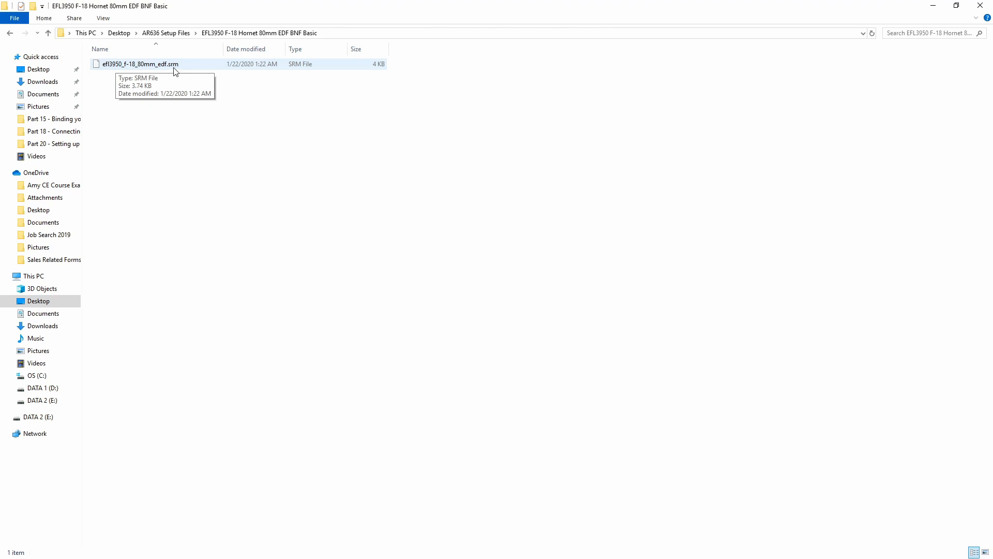
{"action": "mouse_move", "coordinate": [981, 5]}
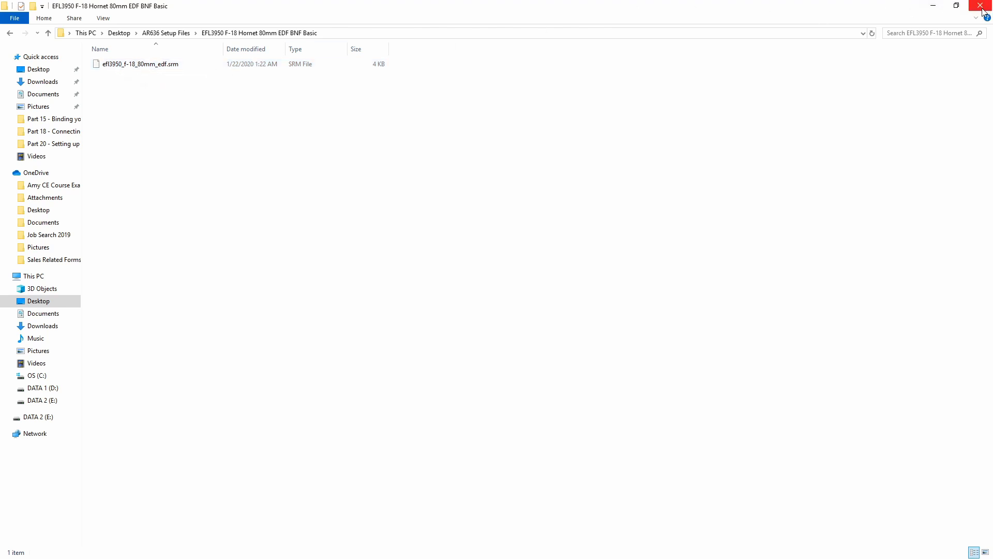
{"action": "mouse_move", "coordinate": [984, 11]}
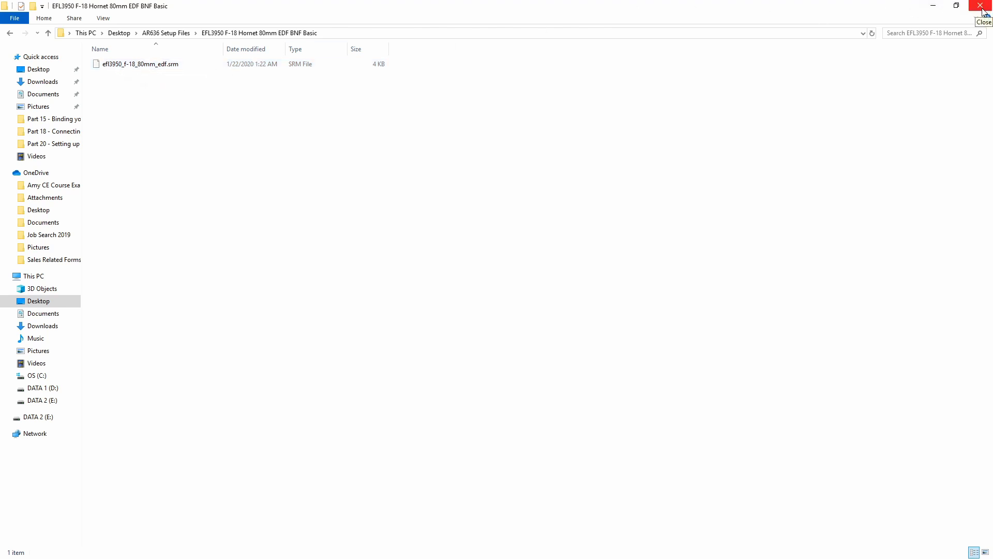
Close the F-18 Hornet and Downloads windows and bring the RC folder forward.
{"action": "left_click", "coordinate": [981, 6]}
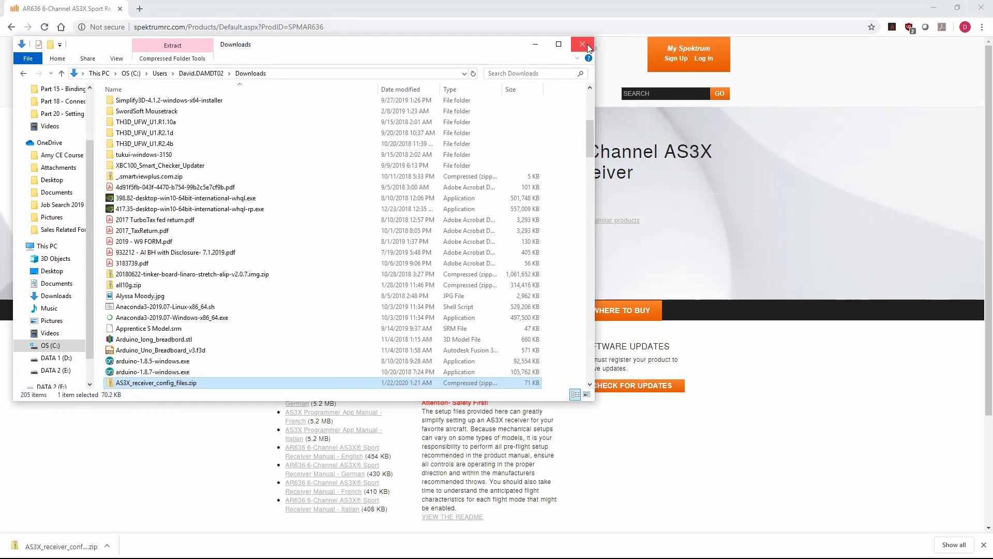
{"action": "left_click", "coordinate": [582, 45]}
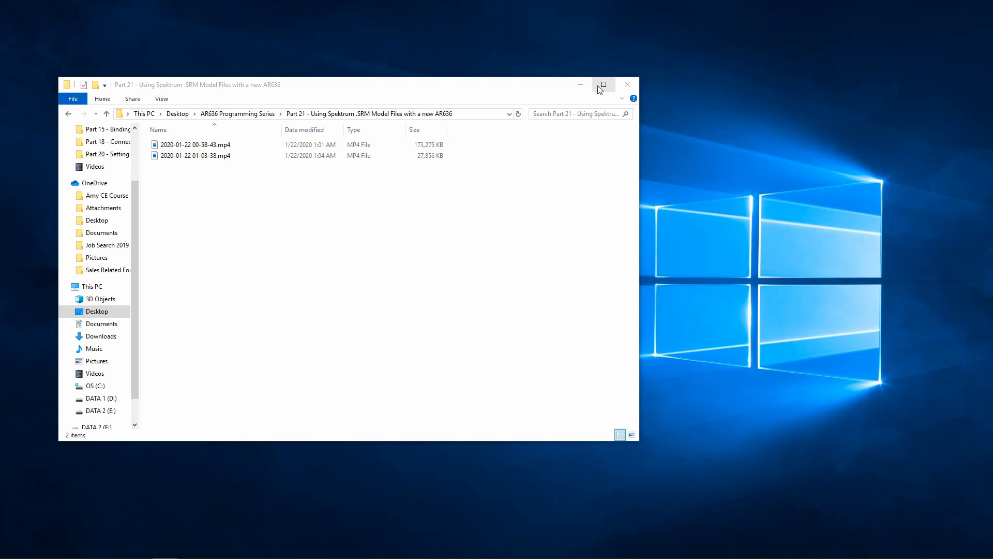
{"action": "left_click", "coordinate": [579, 84]}
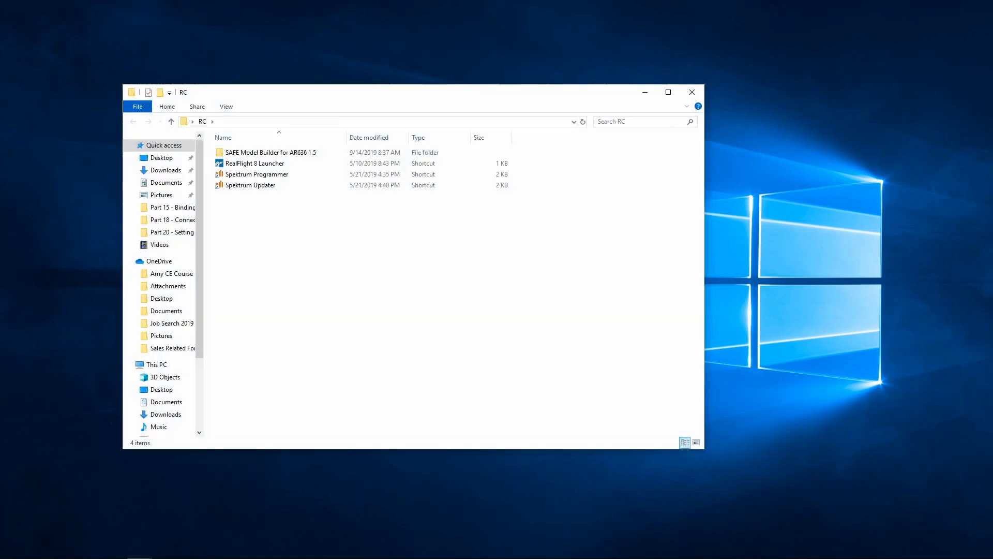
Launch Spektrum Programmer from its shortcut in the RC folder.
{"action": "left_click", "coordinate": [257, 175]}
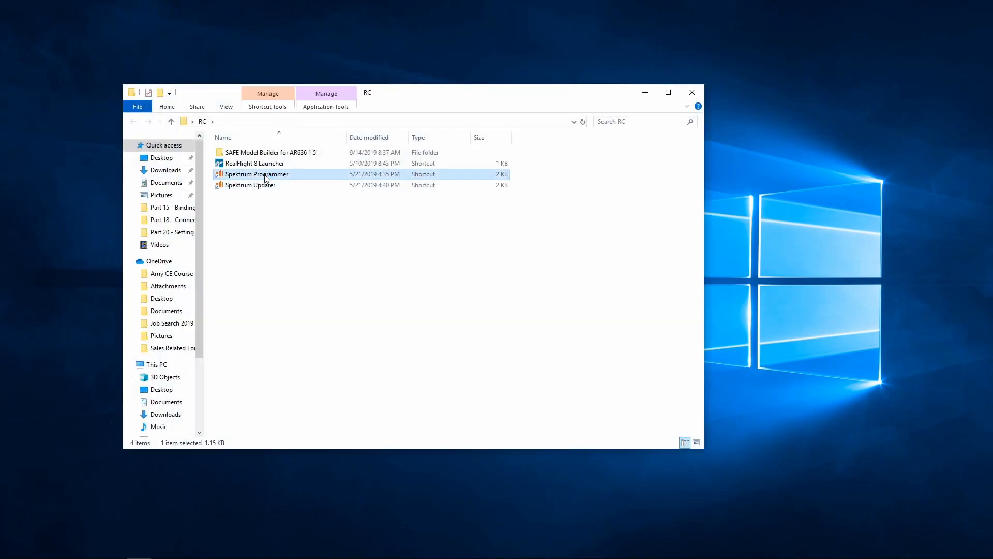
{"action": "double_click", "coordinate": [257, 175]}
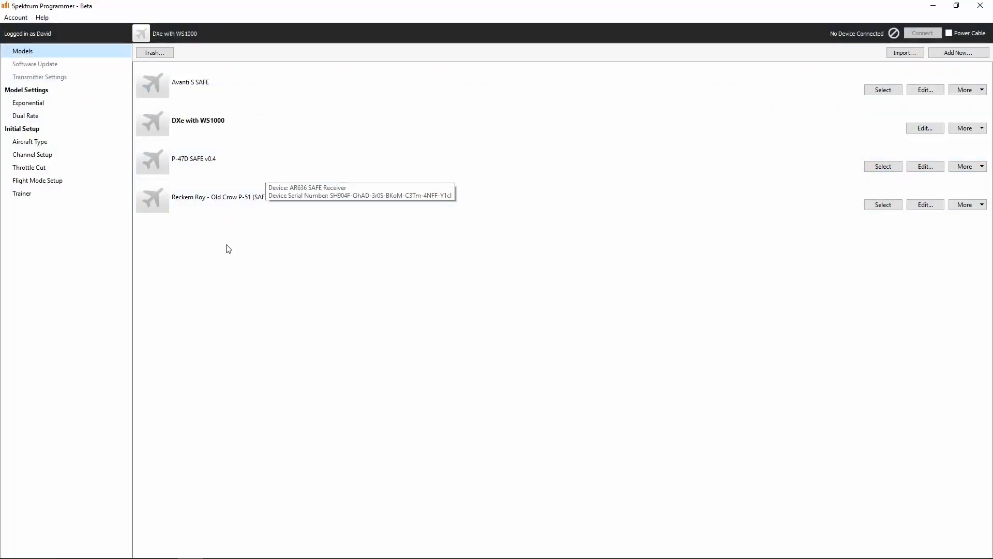
{"action": "mouse_move", "coordinate": [870, 83]}
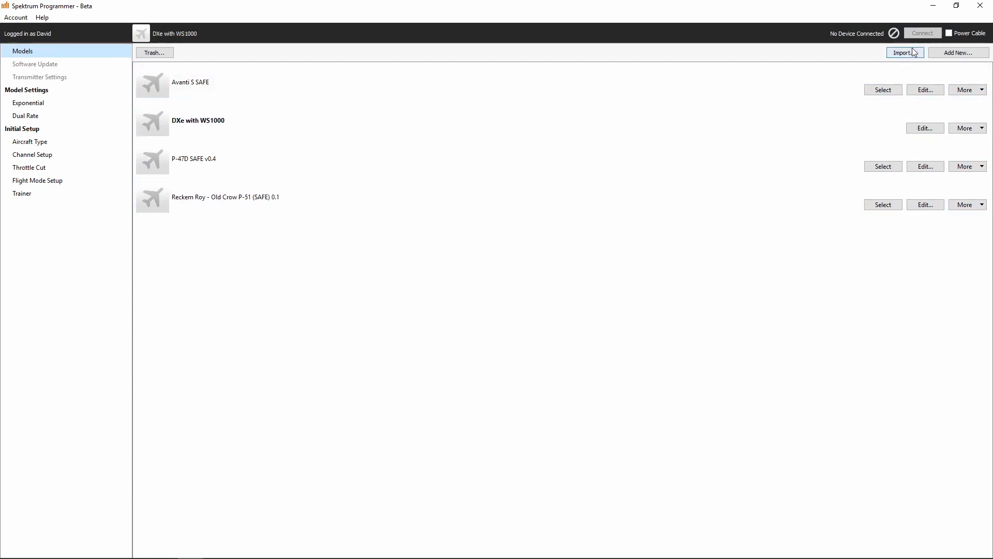
Start a model import and browse the chooser to Desktop > AR636 Setup Files.
{"action": "left_click", "coordinate": [904, 53]}
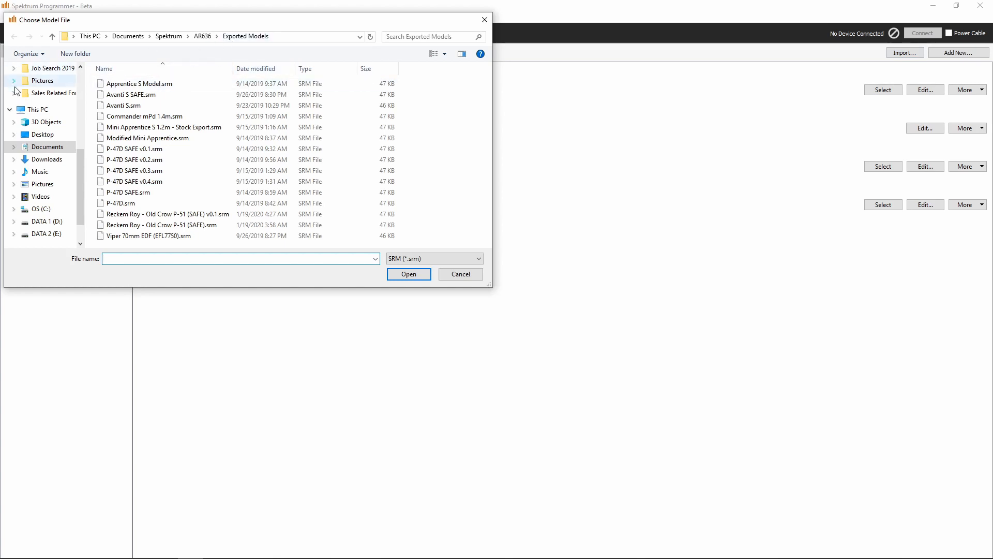
{"action": "left_click", "coordinate": [48, 147]}
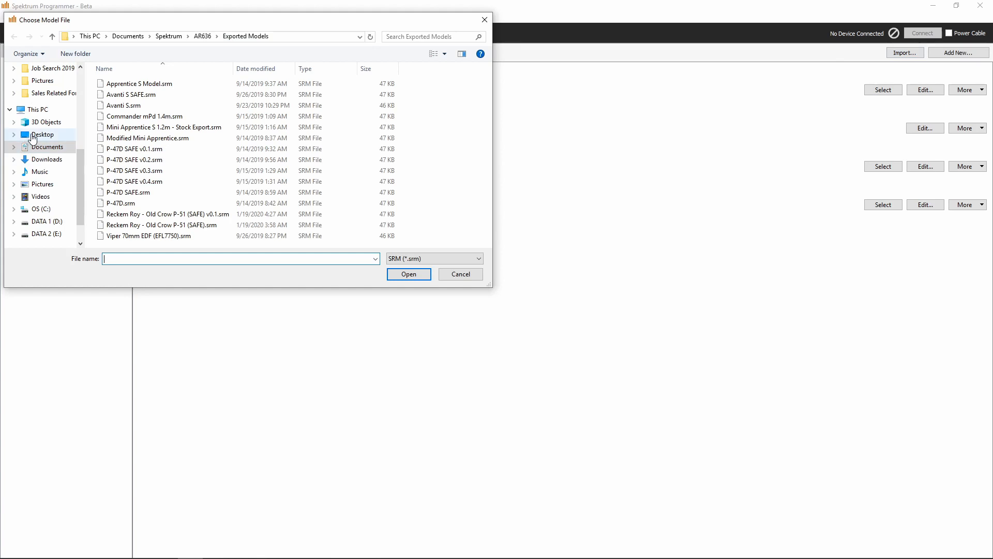
{"action": "left_click", "coordinate": [43, 135]}
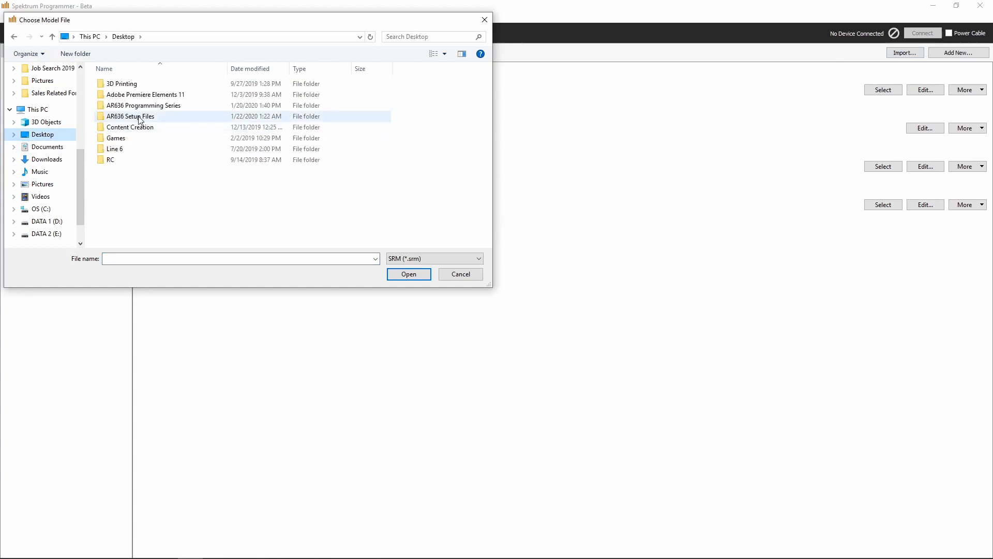
{"action": "double_click", "coordinate": [131, 116]}
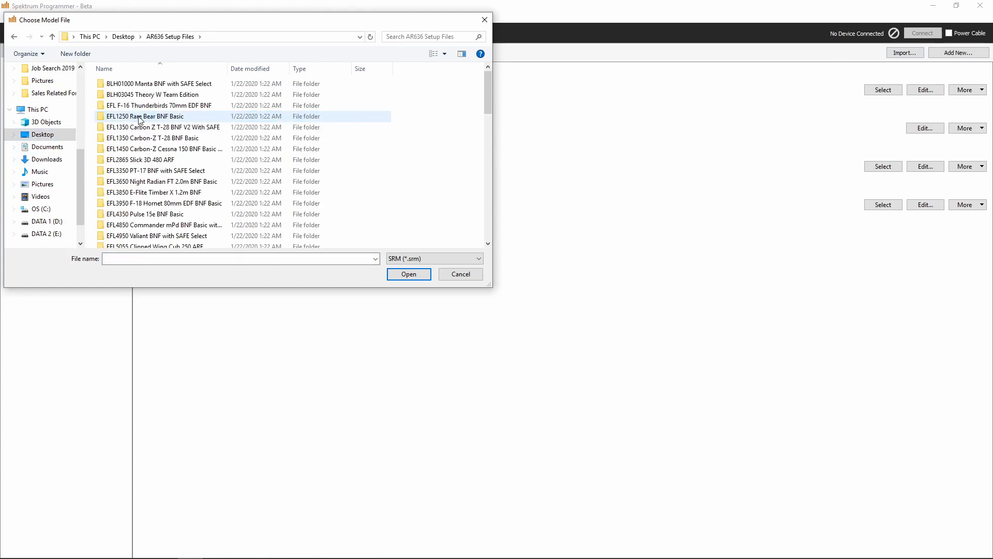
{"action": "left_click", "coordinate": [152, 94]}
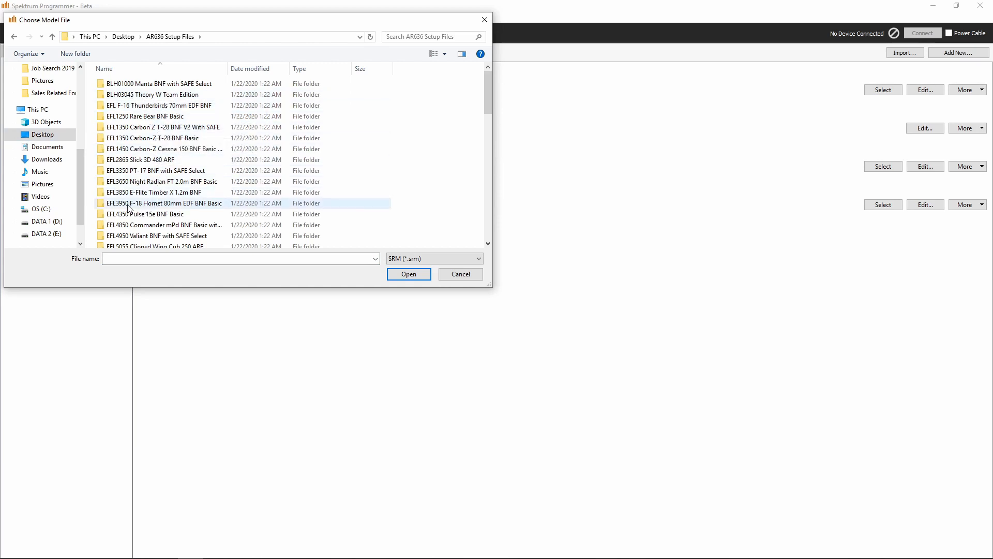
{"action": "mouse_move", "coordinate": [146, 207]}
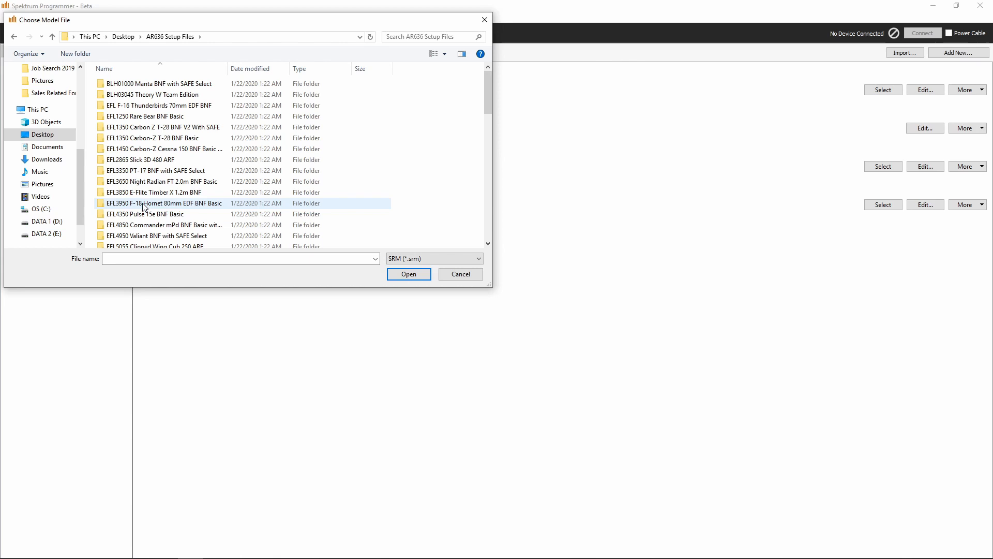
Import efl3950_f-18_80mm_edf.srm from the EFL3950 F-18 Hornet 80mm EDF BNF Basic folder.
{"action": "double_click", "coordinate": [163, 202]}
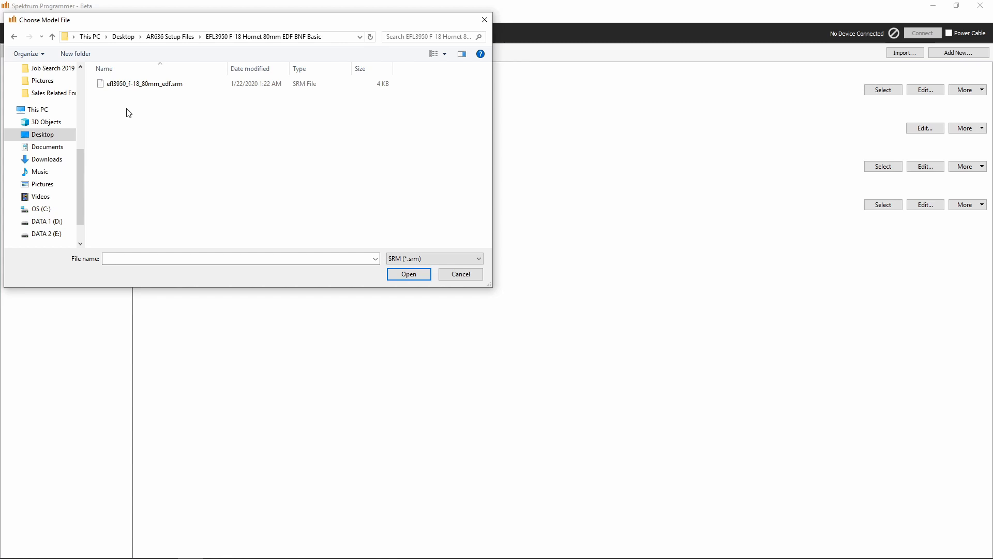
{"action": "left_click", "coordinate": [146, 84]}
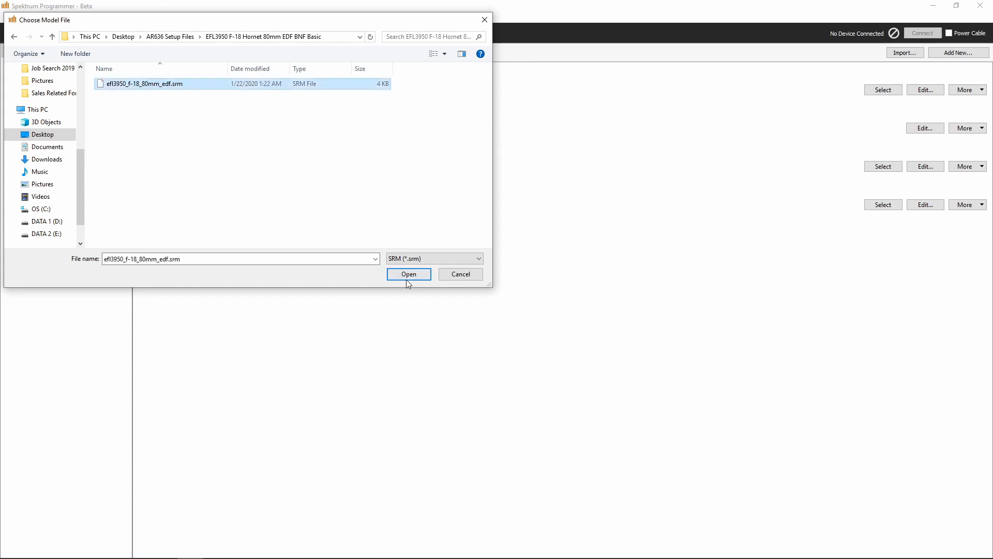
{"action": "left_click", "coordinate": [408, 274]}
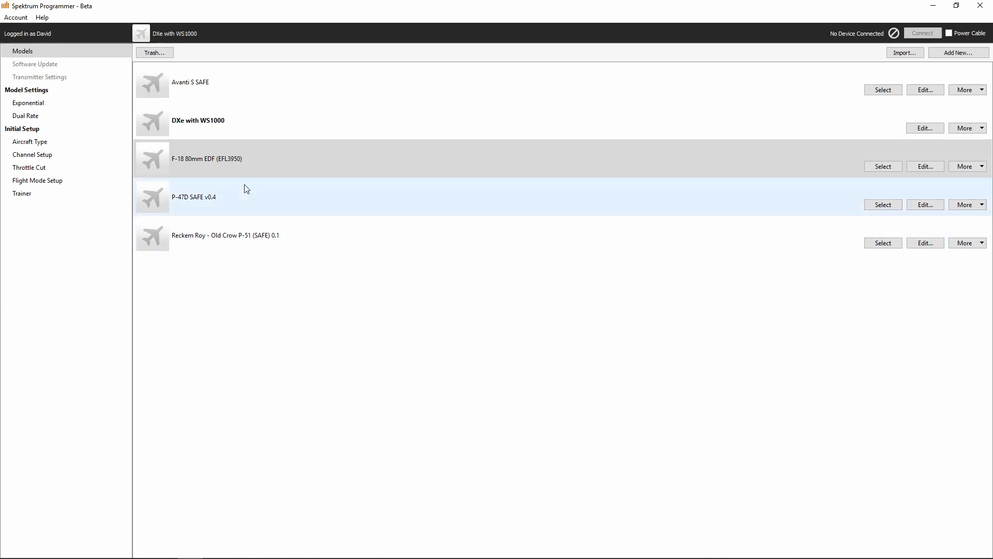
{"action": "mouse_move", "coordinate": [196, 159]}
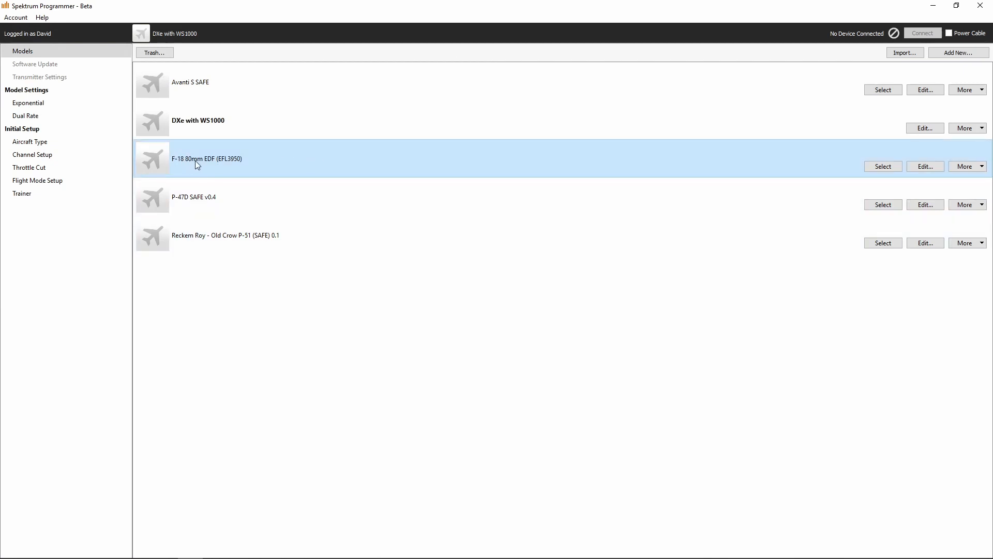
{"action": "mouse_move", "coordinate": [228, 168]}
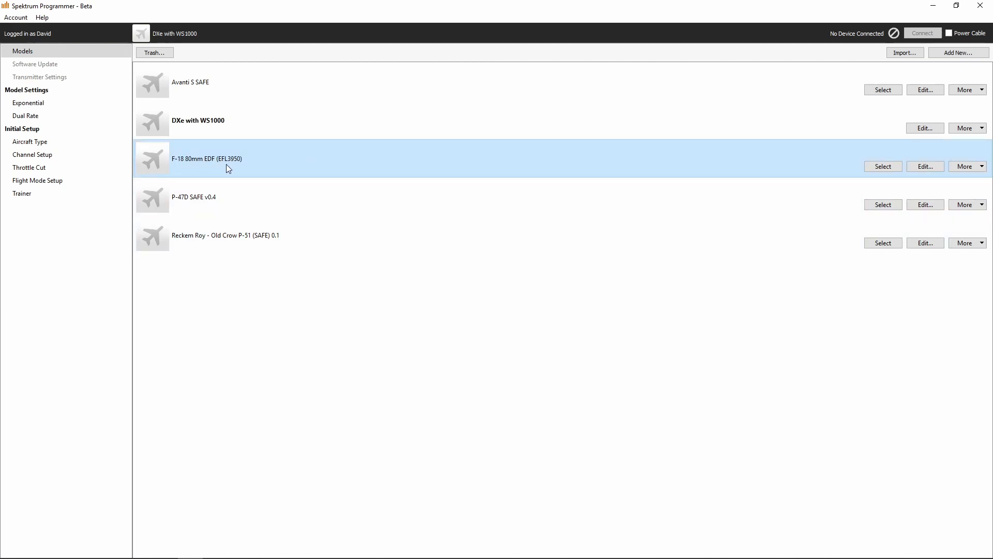
{"action": "mouse_move", "coordinate": [241, 167]}
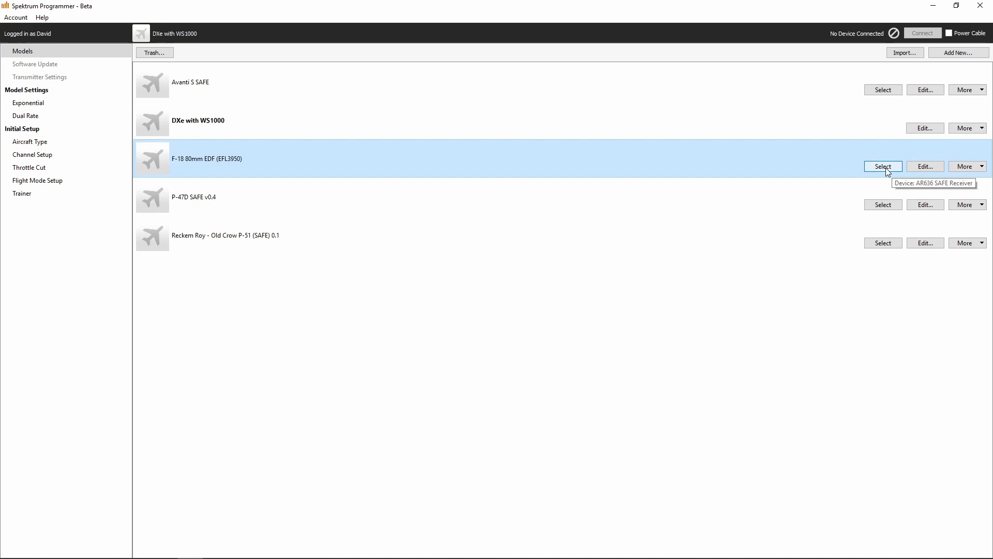
Select the F-18 80mm EDF (EFL3950) row in the Models list.
{"action": "left_click", "coordinate": [883, 166]}
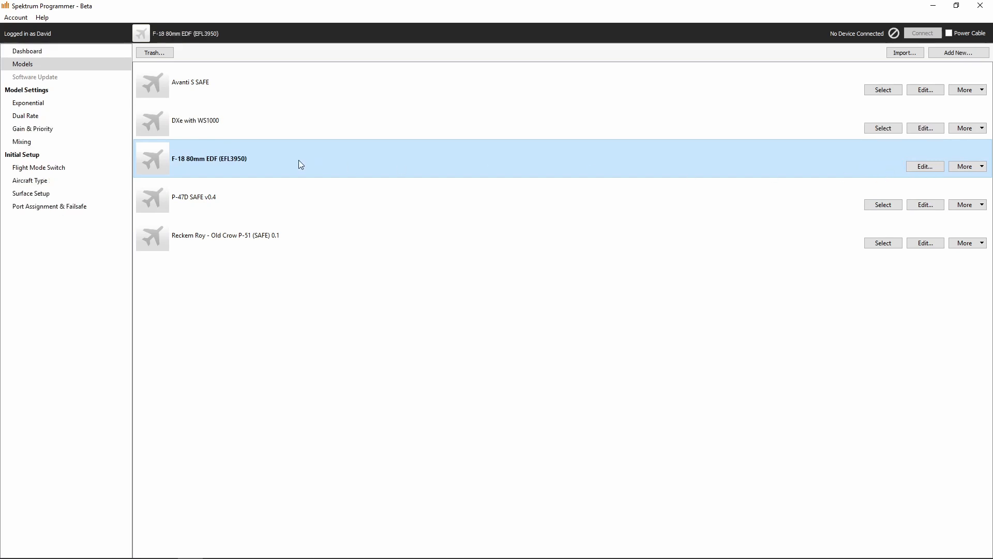
{"action": "mouse_move", "coordinate": [289, 166]}
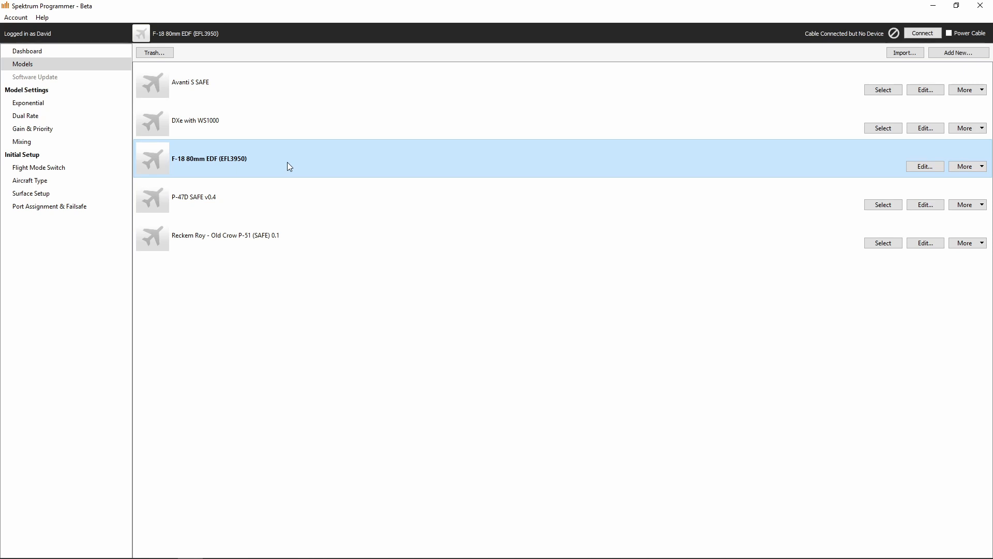
{"action": "mouse_move", "coordinate": [292, 166]}
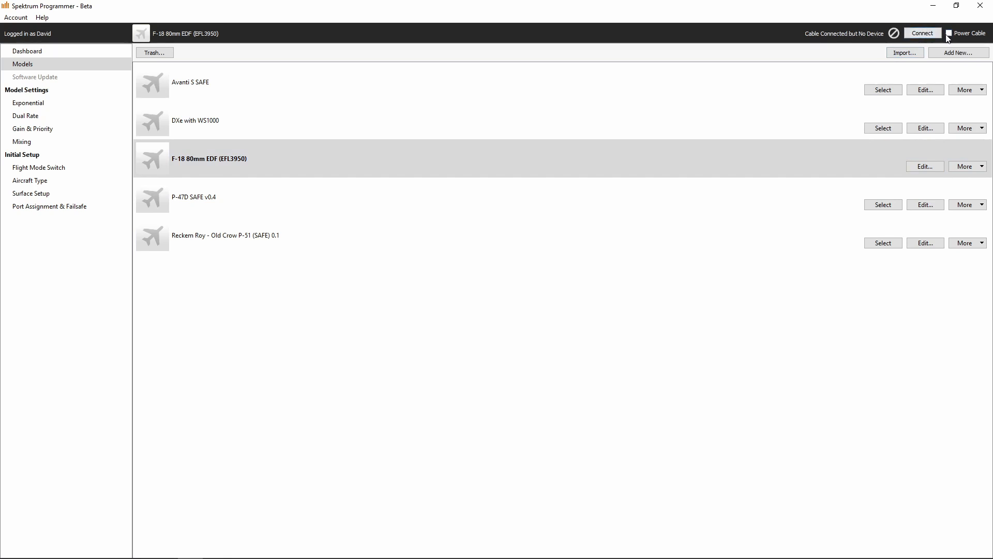
Enable Power Cable and confirm the Unplug Battery warning to power the receiver.
{"action": "left_click", "coordinate": [948, 33]}
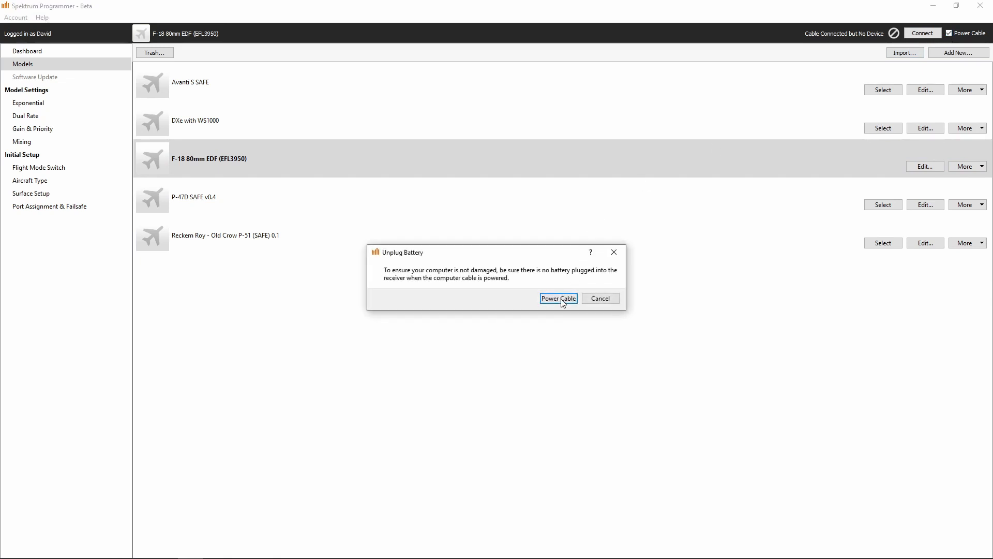
{"action": "left_click", "coordinate": [558, 299]}
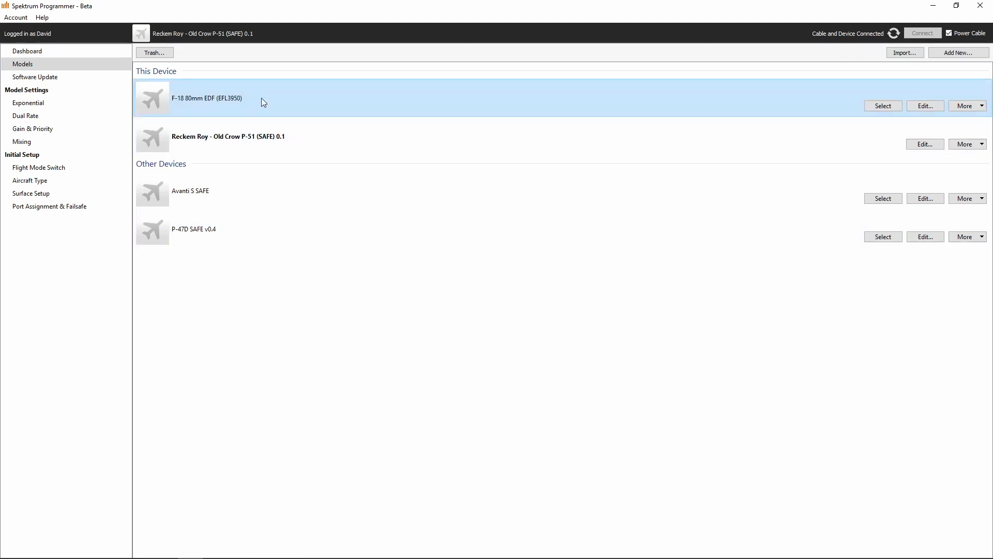
Select the F-18 80mm EDF (EFL3950) under This Device, replacing Reckem Roy.
{"action": "left_click", "coordinate": [329, 136]}
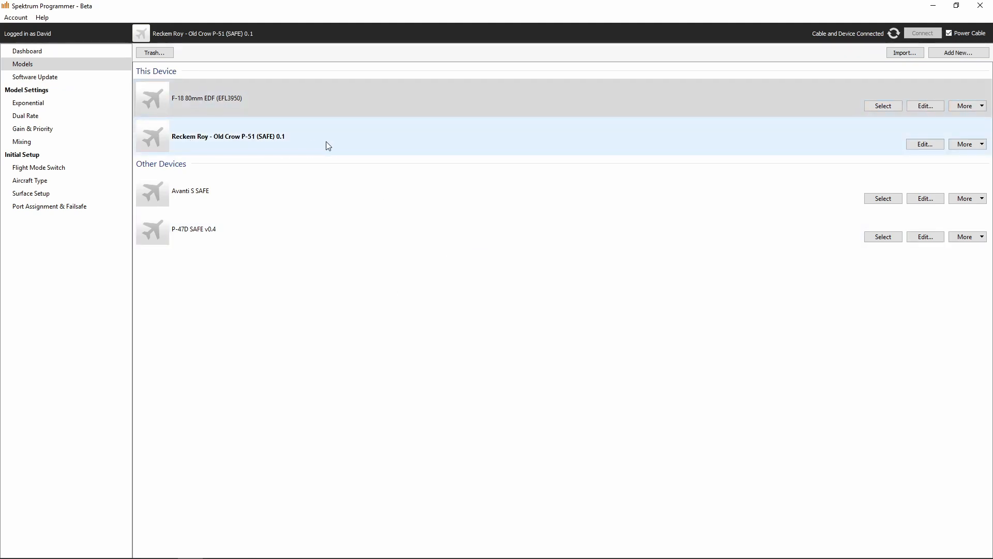
{"action": "mouse_move", "coordinate": [254, 103]}
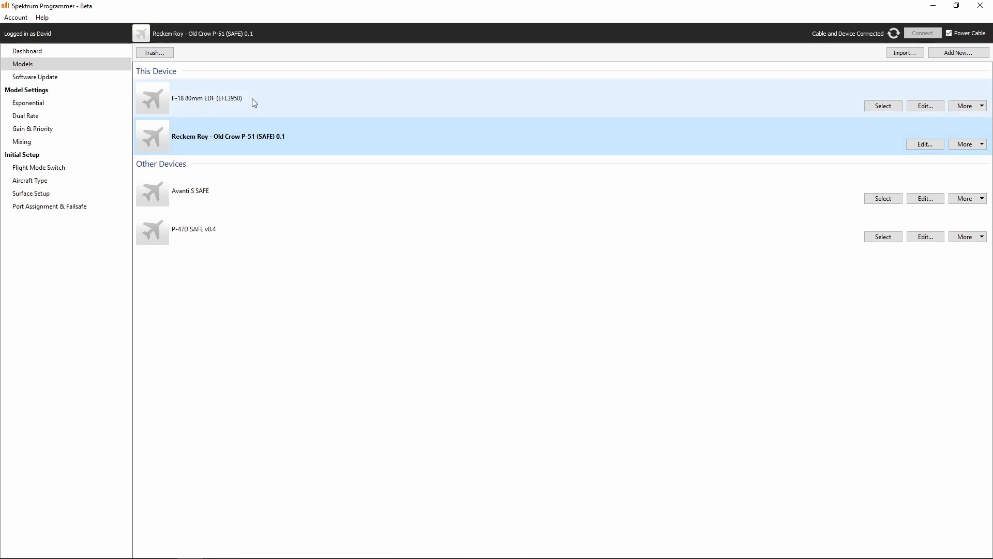
{"action": "left_click", "coordinate": [206, 98]}
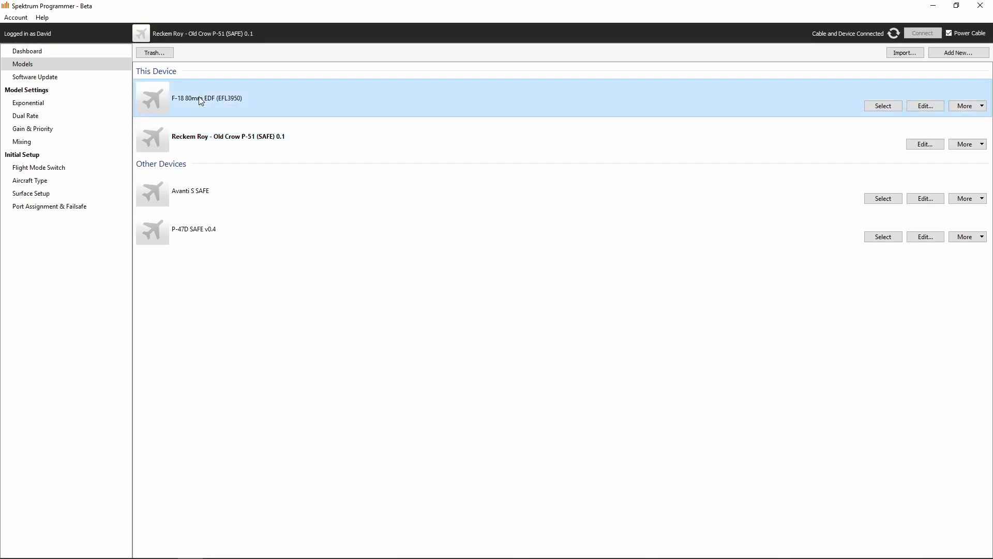
{"action": "mouse_move", "coordinate": [722, 102]}
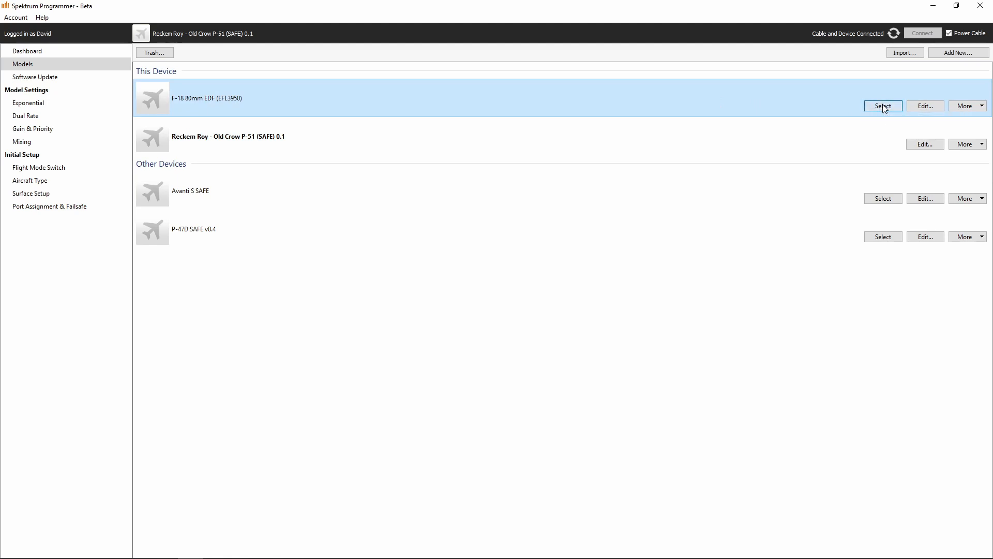
{"action": "left_click", "coordinate": [882, 105]}
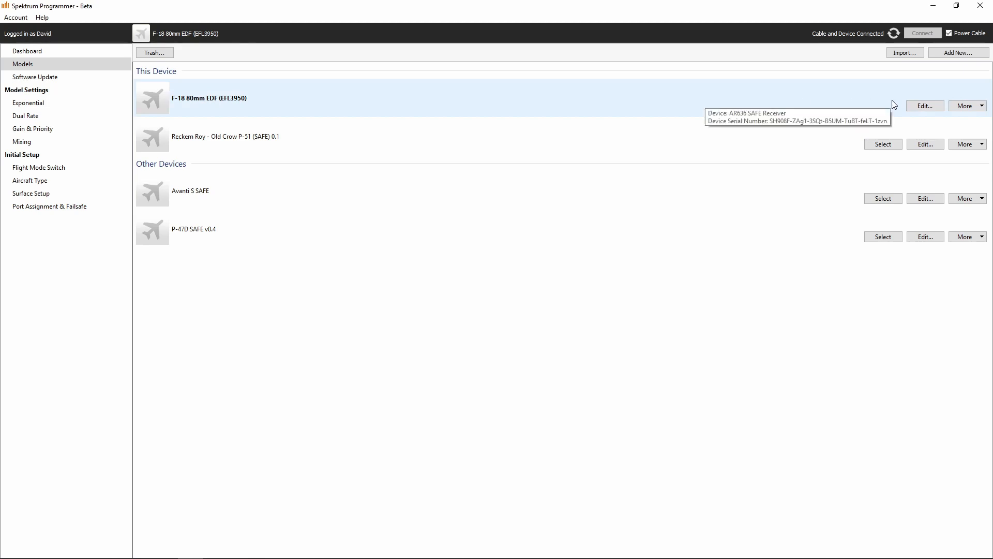
{"action": "mouse_move", "coordinate": [420, 90]}
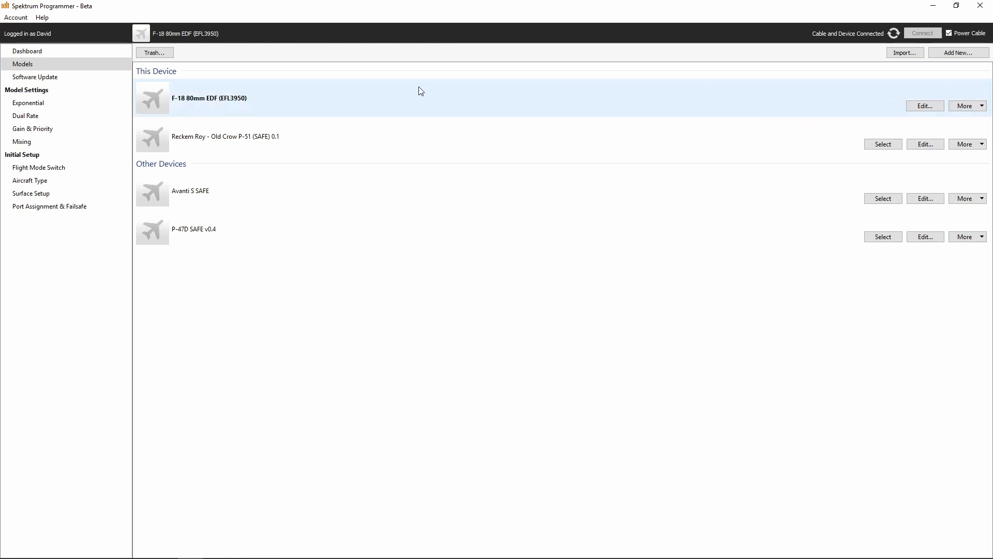
{"action": "mouse_move", "coordinate": [226, 96]}
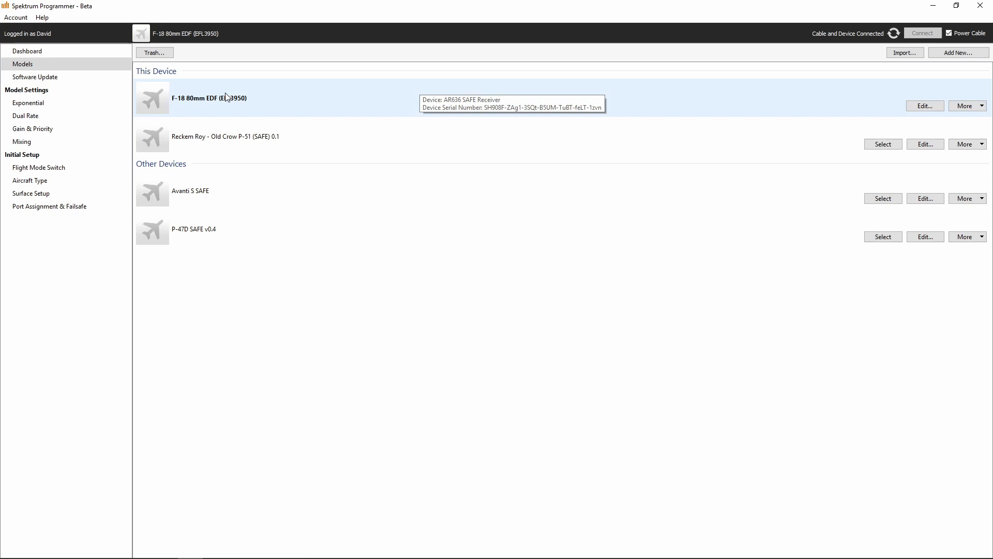
{"action": "mouse_move", "coordinate": [159, 104]}
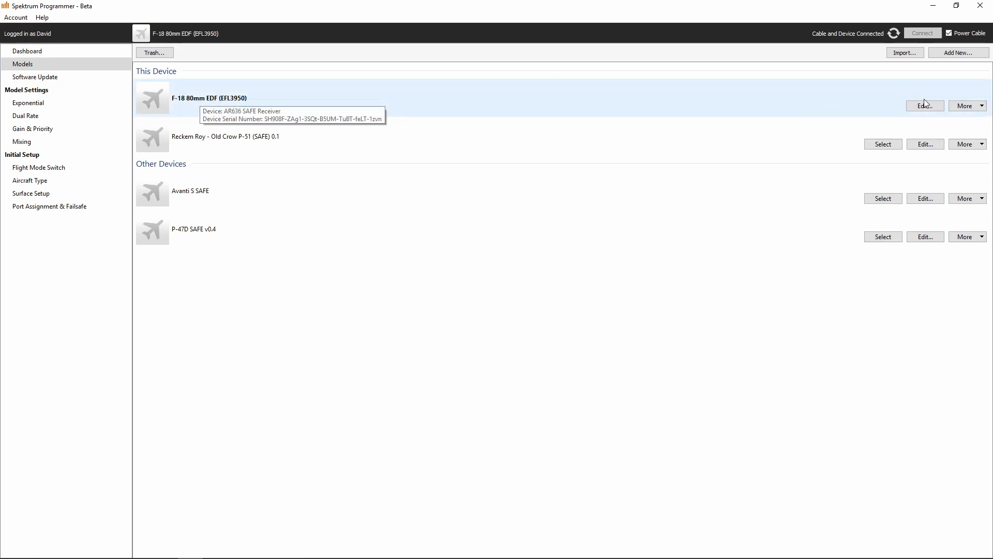
{"action": "mouse_move", "coordinate": [924, 106]}
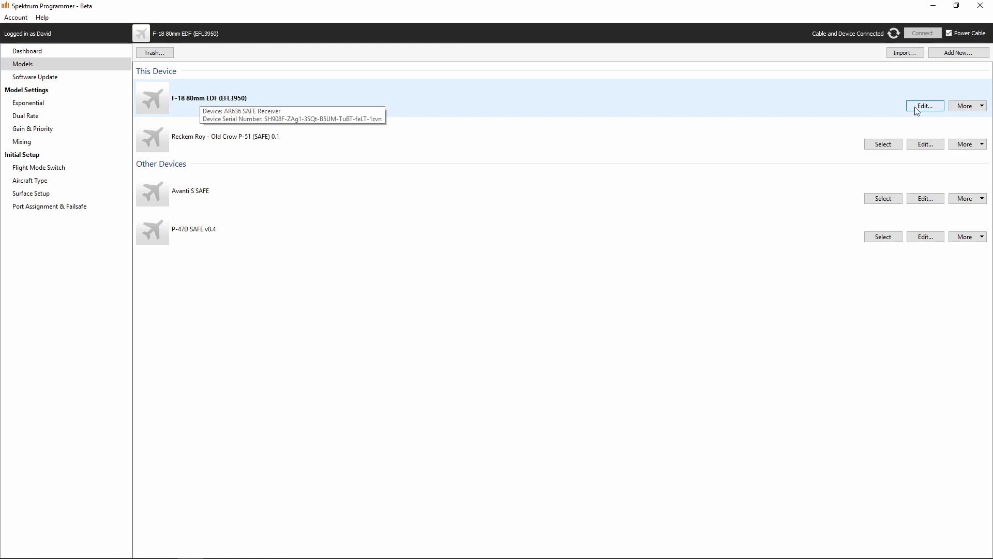
{"action": "mouse_move", "coordinate": [946, 98]}
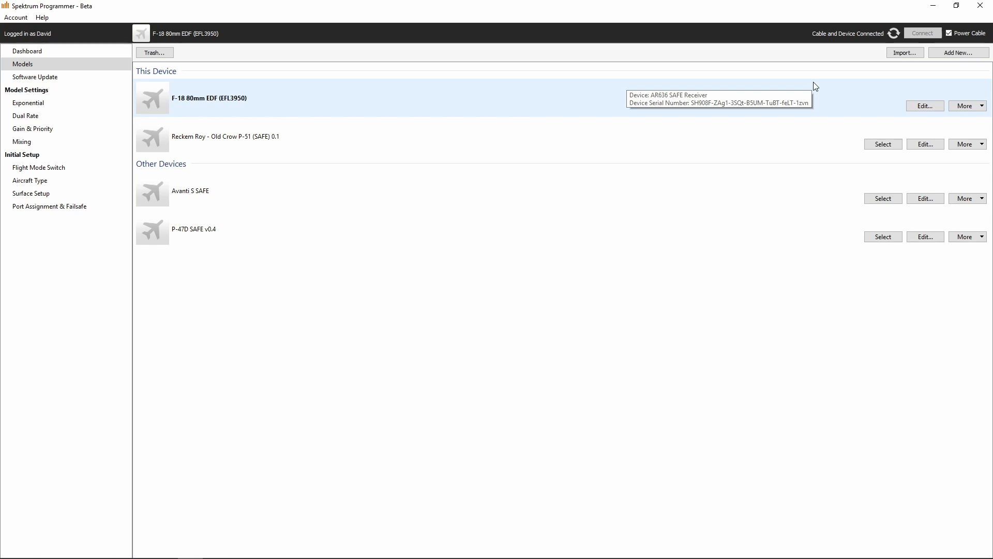
{"action": "mouse_move", "coordinate": [815, 86]}
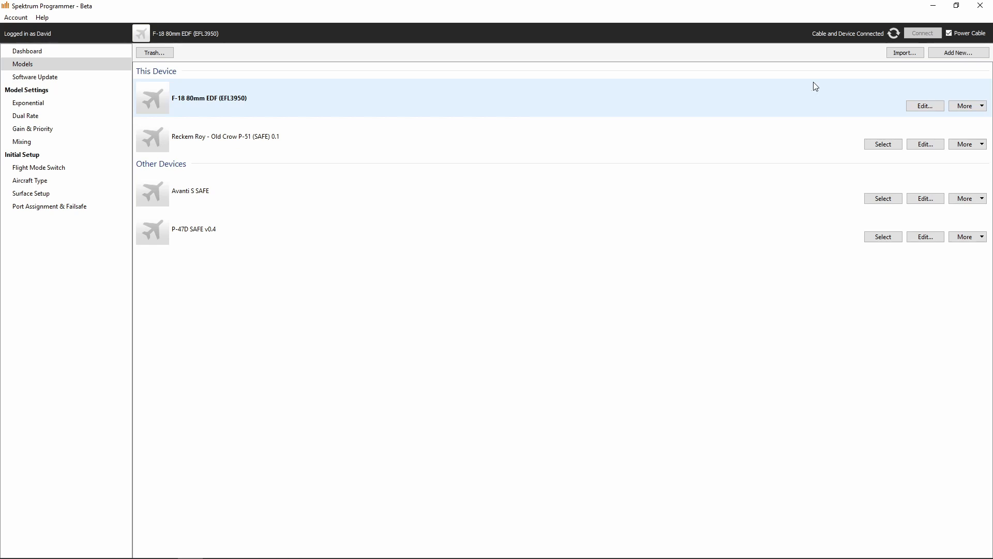